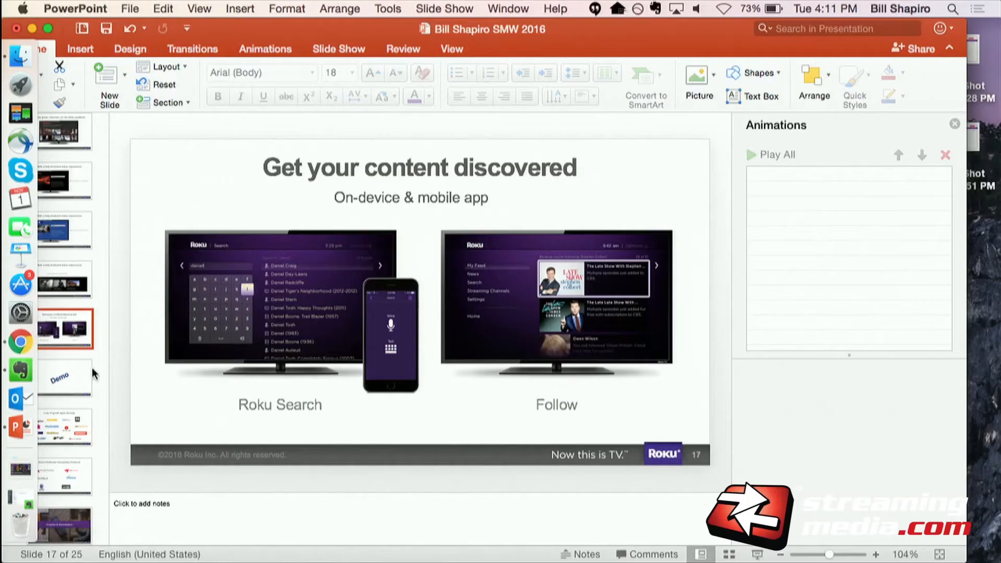
{"action": "mouse_move", "coordinate": [20, 343]}
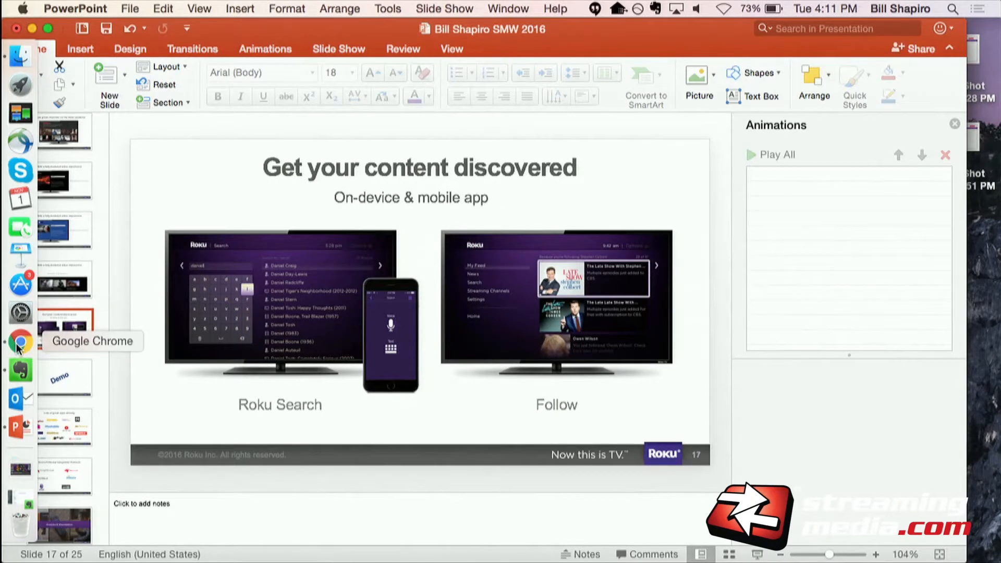
Switch from PowerPoint to the Roku Manage Channels page in Chrome.
{"action": "left_click", "coordinate": [20, 343]}
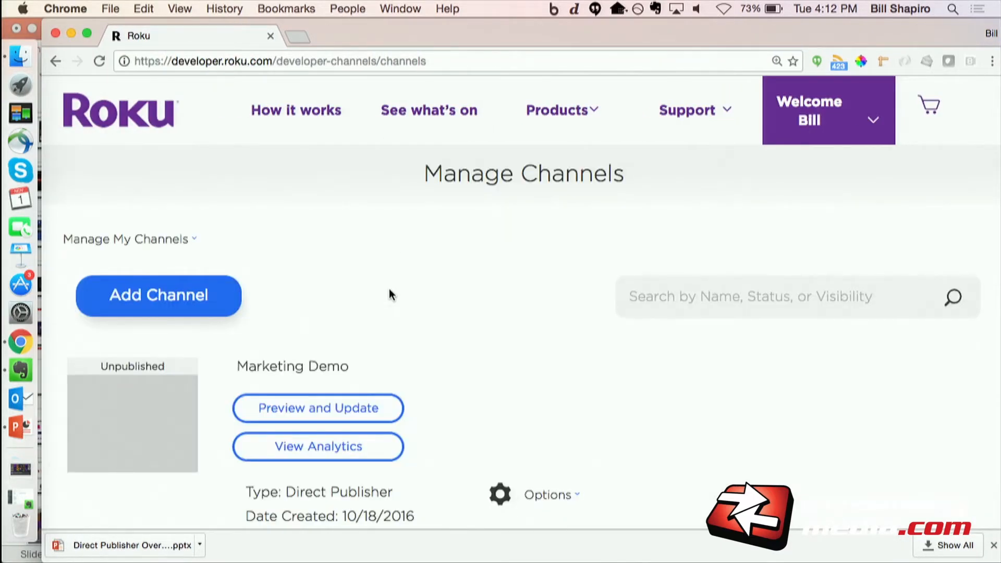
Add a Direct Publisher channel named 'Demo for SMW 2016' and continue.
{"action": "left_click", "coordinate": [158, 295]}
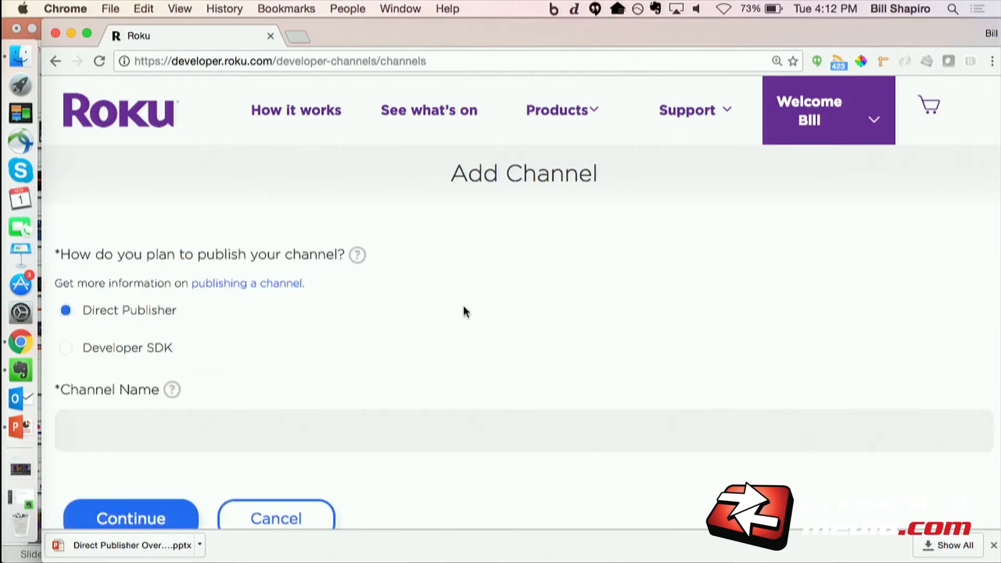
{"action": "mouse_move", "coordinate": [467, 330]}
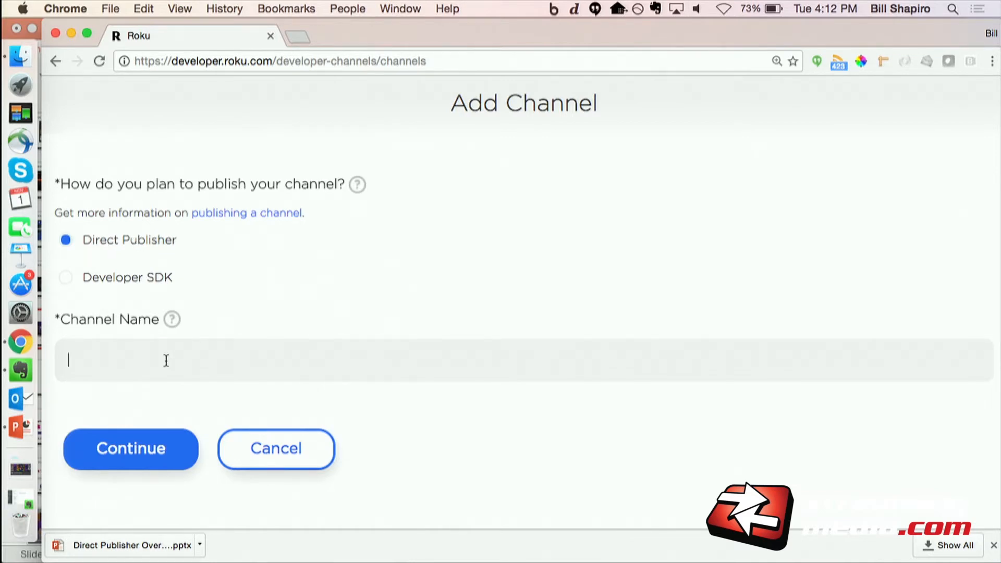
{"action": "type", "text": "Demo for SMW"}
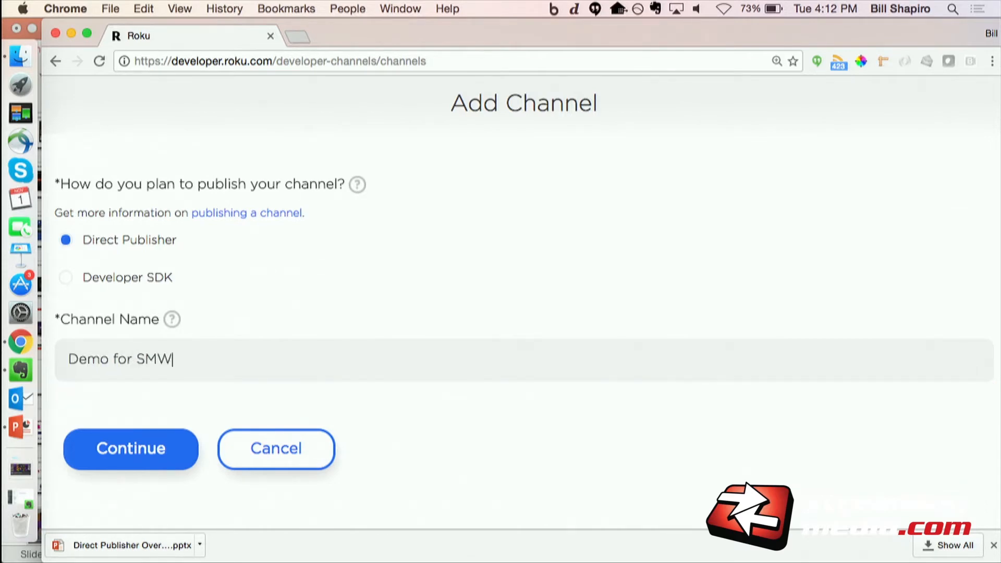
{"action": "type", "text": "2016"}
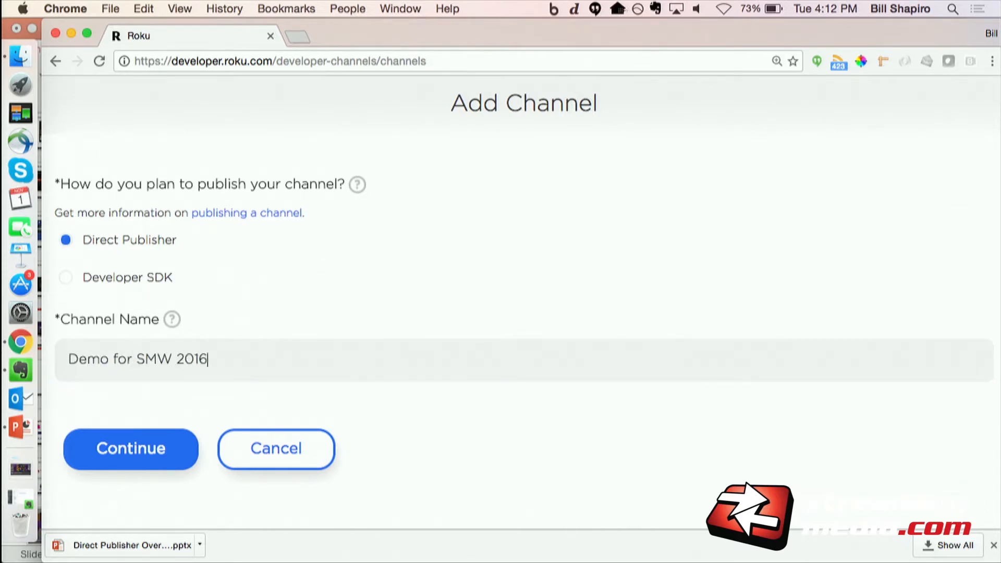
{"action": "mouse_move", "coordinate": [139, 453]}
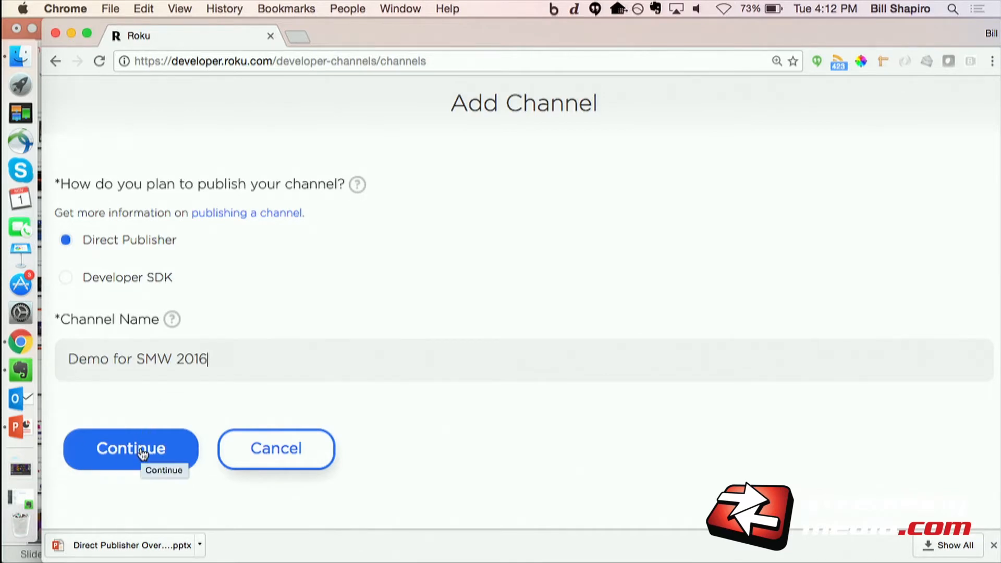
{"action": "left_click", "coordinate": [130, 449]}
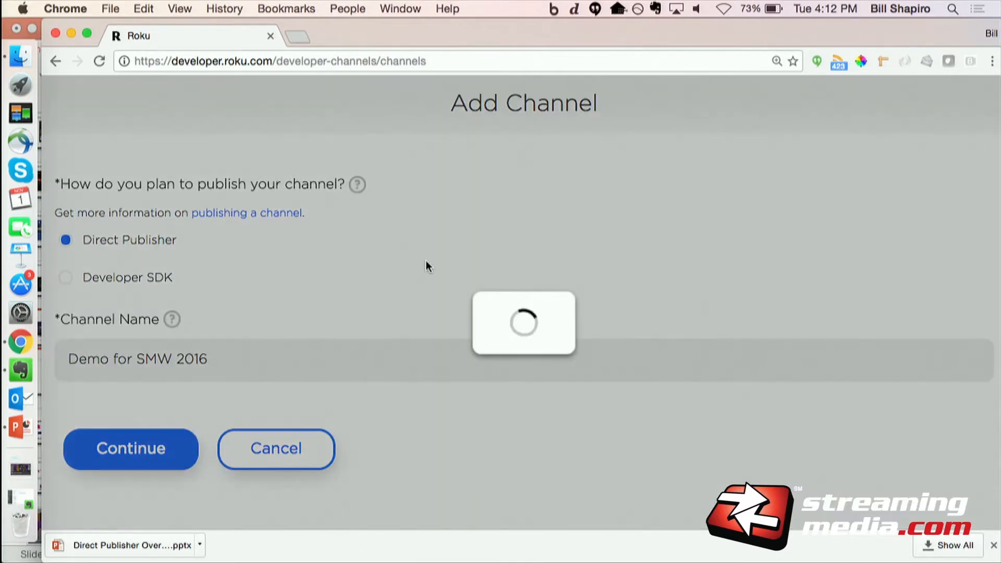
Declare the channel as not directed to children.
{"action": "left_click", "coordinate": [131, 448]}
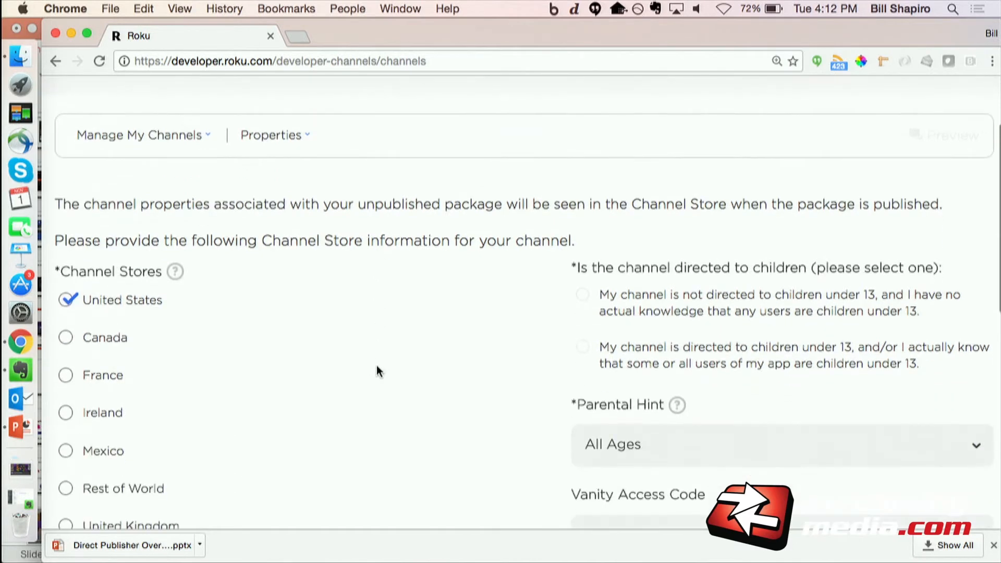
{"action": "scroll", "scroll_direction": "down", "scroll_amount": 3}
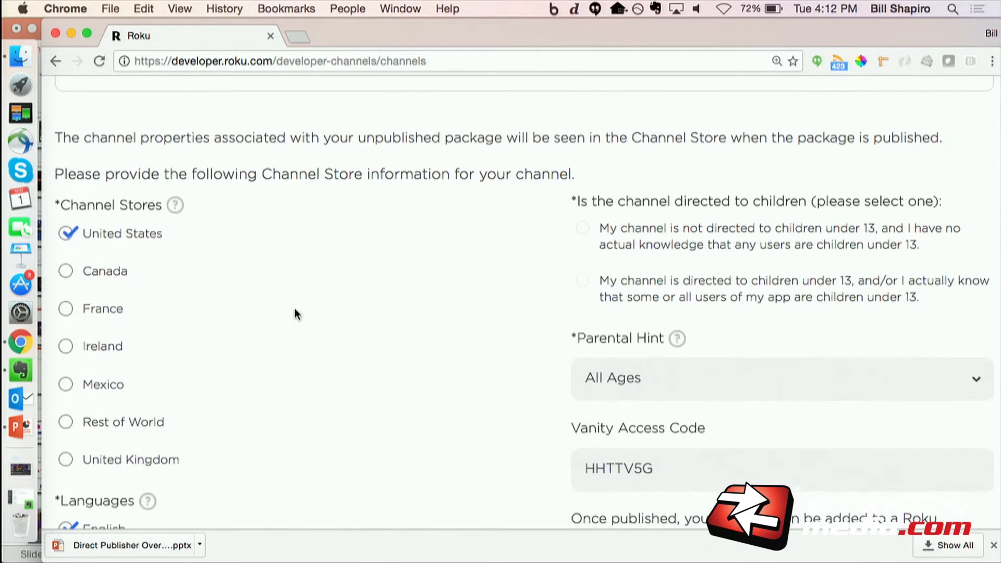
{"action": "mouse_move", "coordinate": [145, 241]}
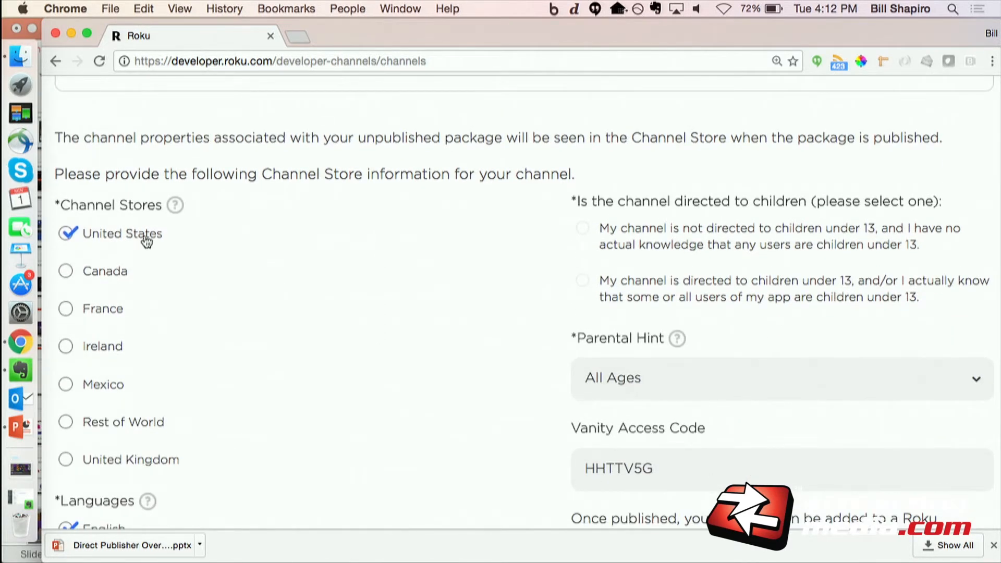
{"action": "scroll", "scroll_direction": "down", "scroll_amount": 3}
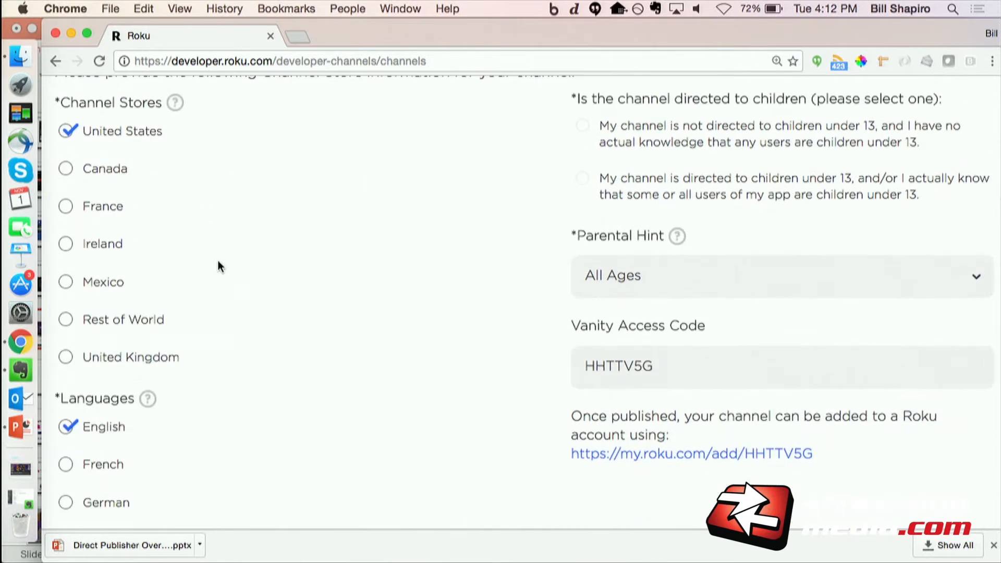
{"action": "mouse_move", "coordinate": [122, 139]}
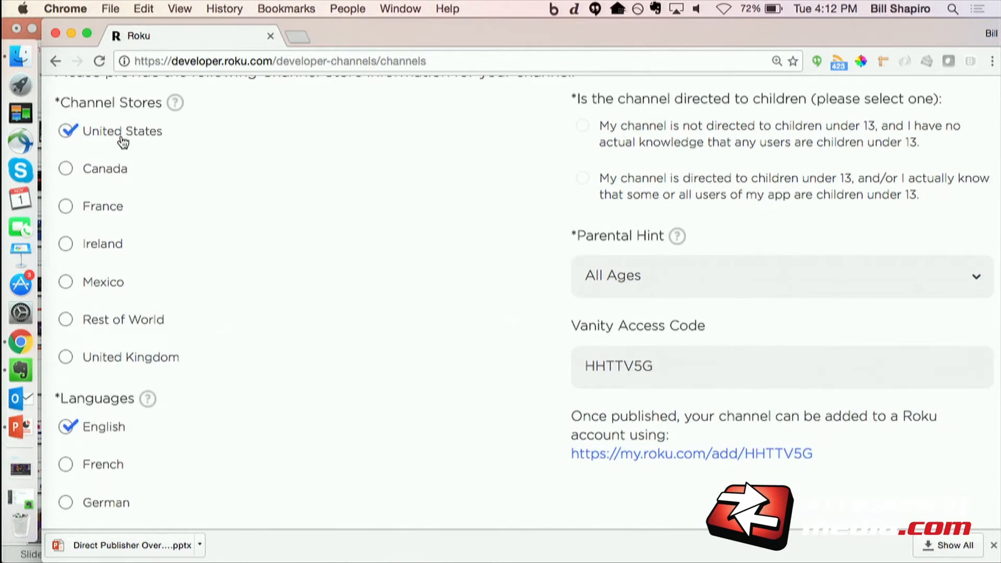
{"action": "mouse_move", "coordinate": [151, 202]}
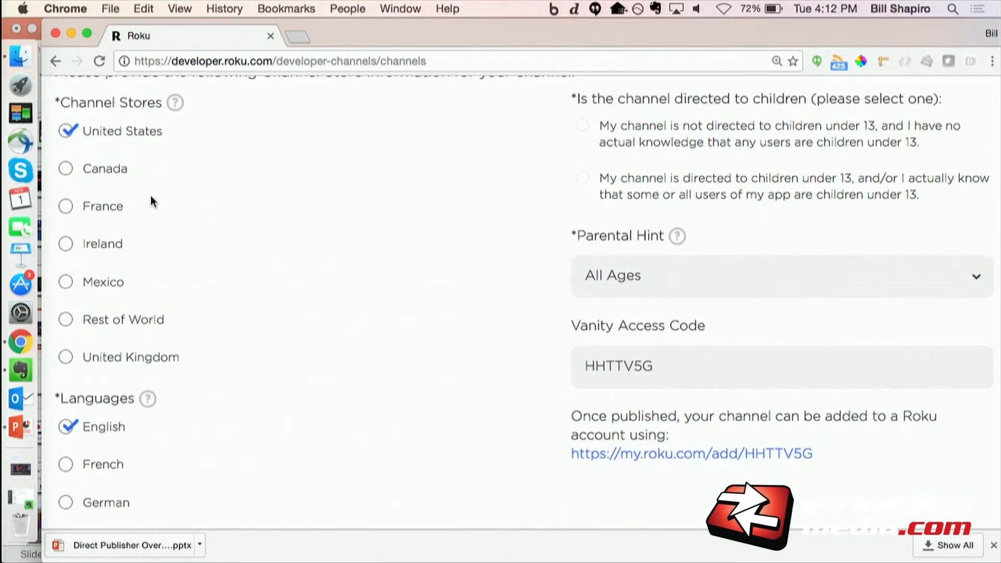
{"action": "scroll", "scroll_direction": "down", "scroll_amount": 3}
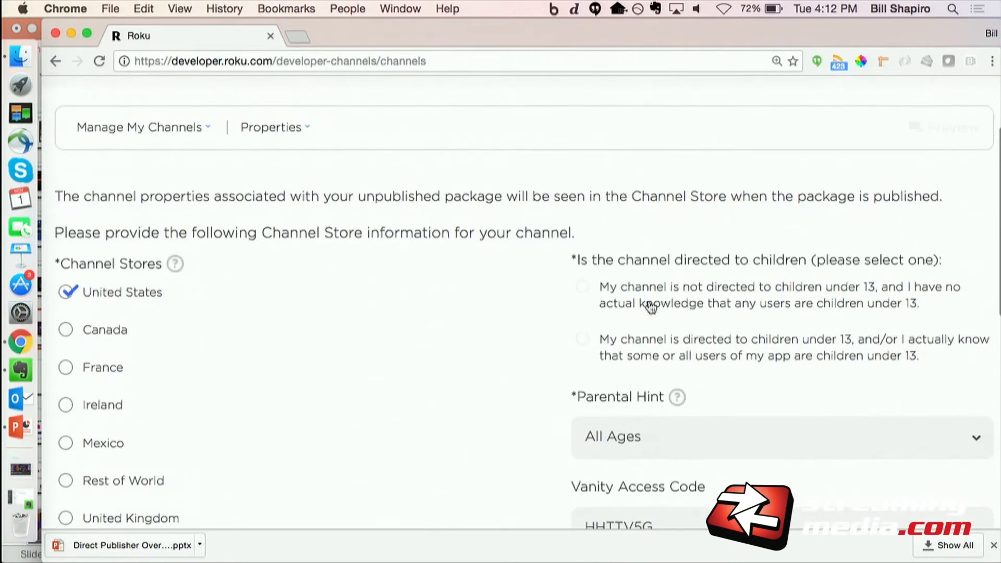
{"action": "left_click", "coordinate": [582, 286]}
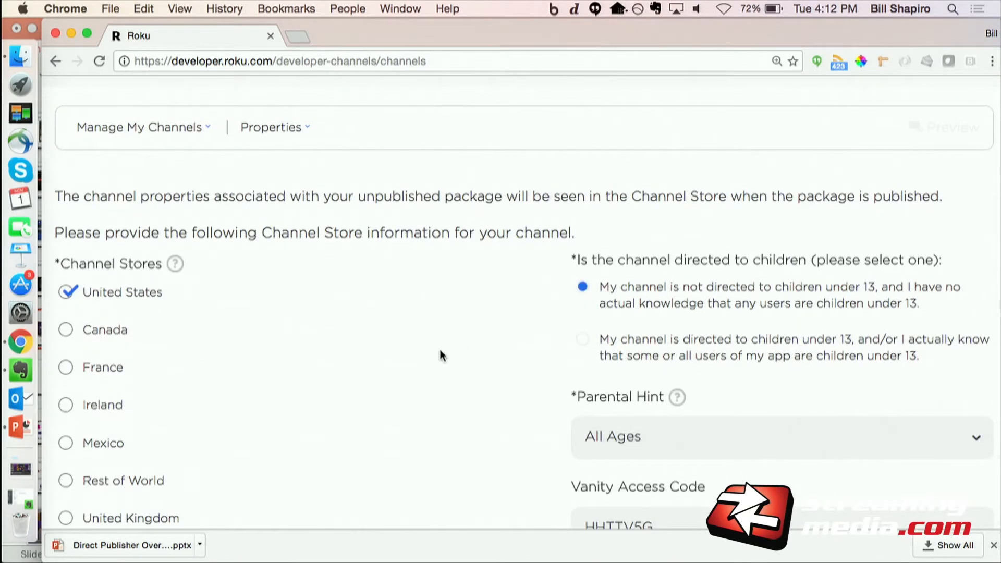
{"action": "scroll", "scroll_direction": "down", "scroll_amount": 3}
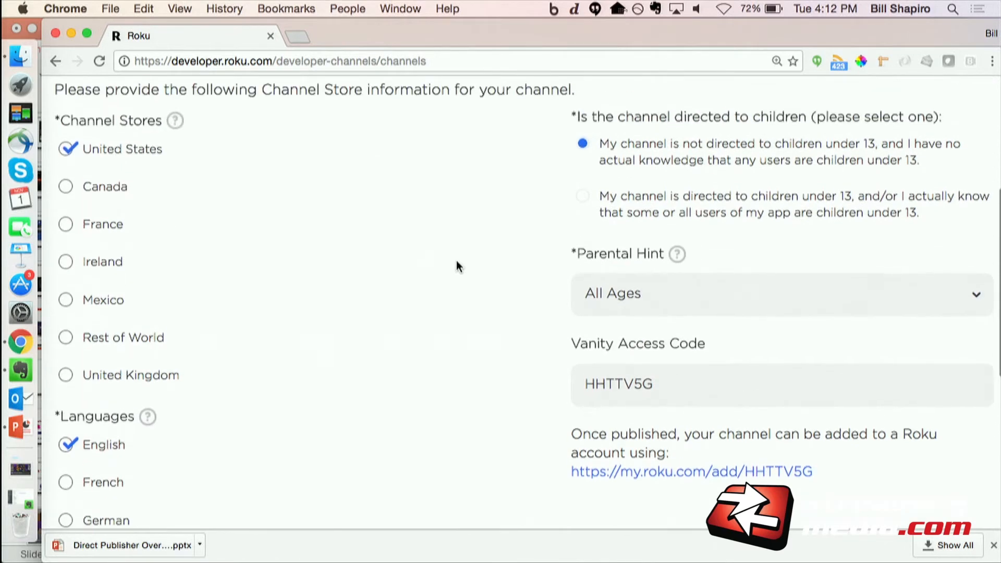
{"action": "double_click", "coordinate": [617, 383]}
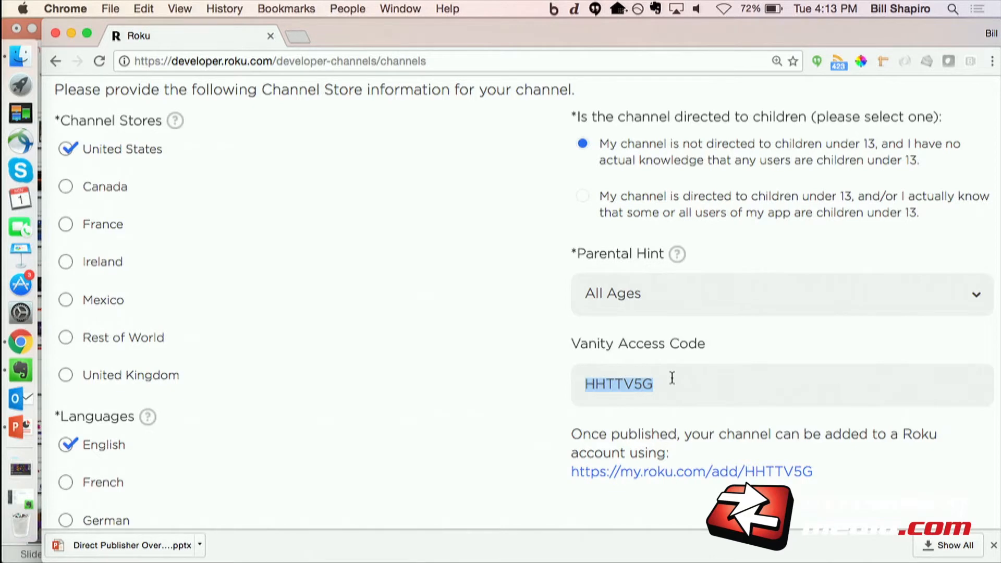
{"action": "type", "text": "SMW2016"}
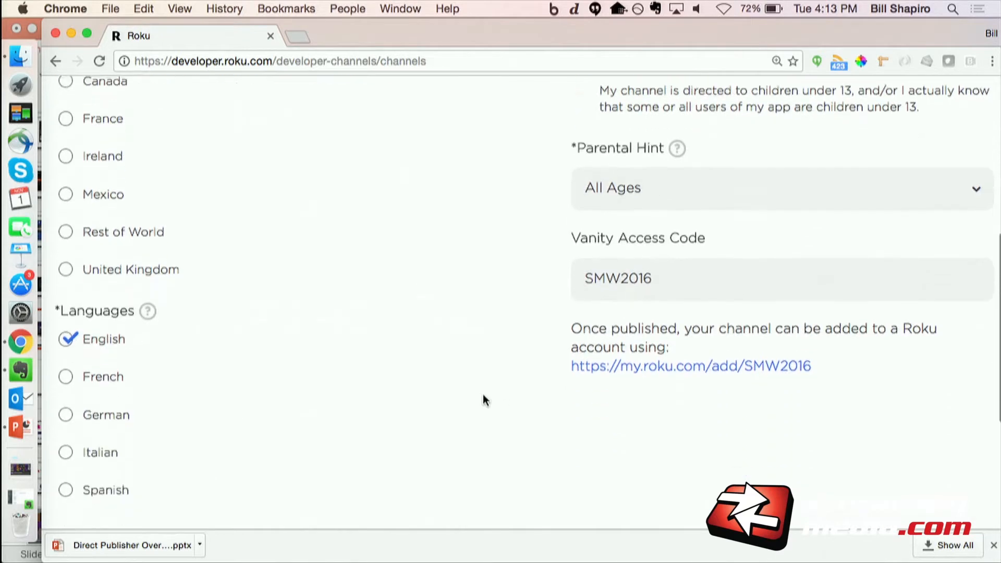
{"action": "scroll", "scroll_direction": "down", "scroll_amount": 3}
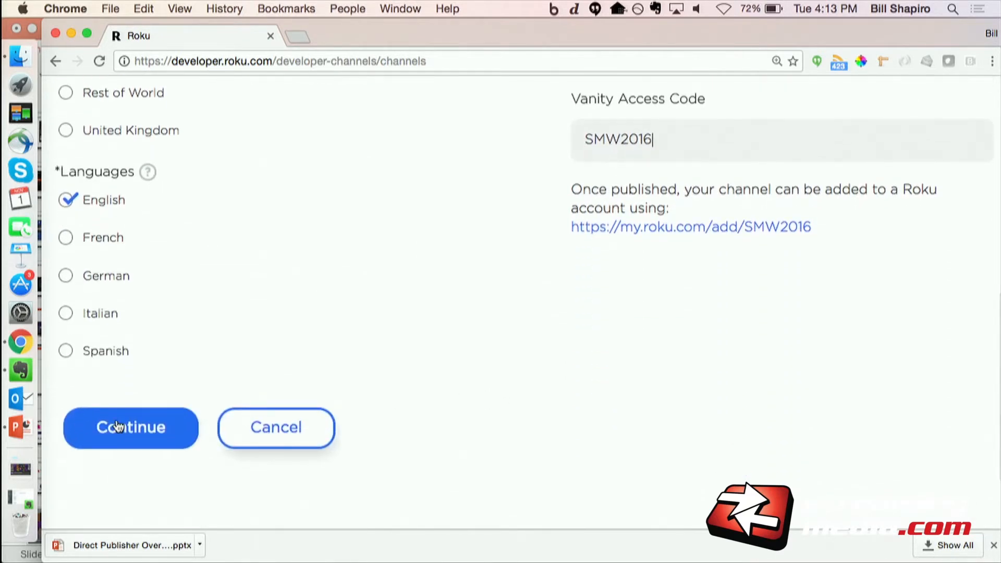
{"action": "left_click", "coordinate": [131, 427]}
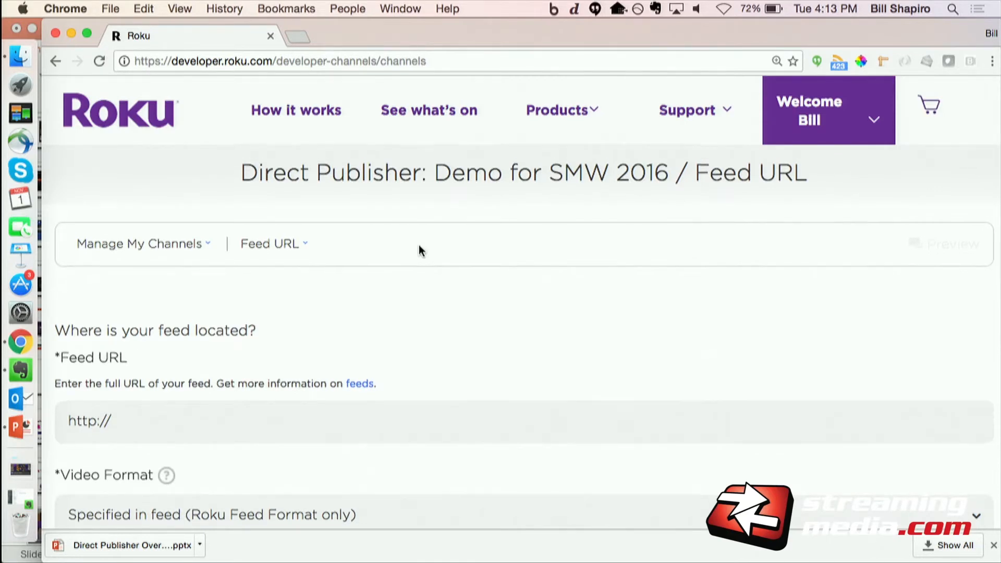
{"action": "scroll", "scroll_direction": "down", "scroll_amount": 3}
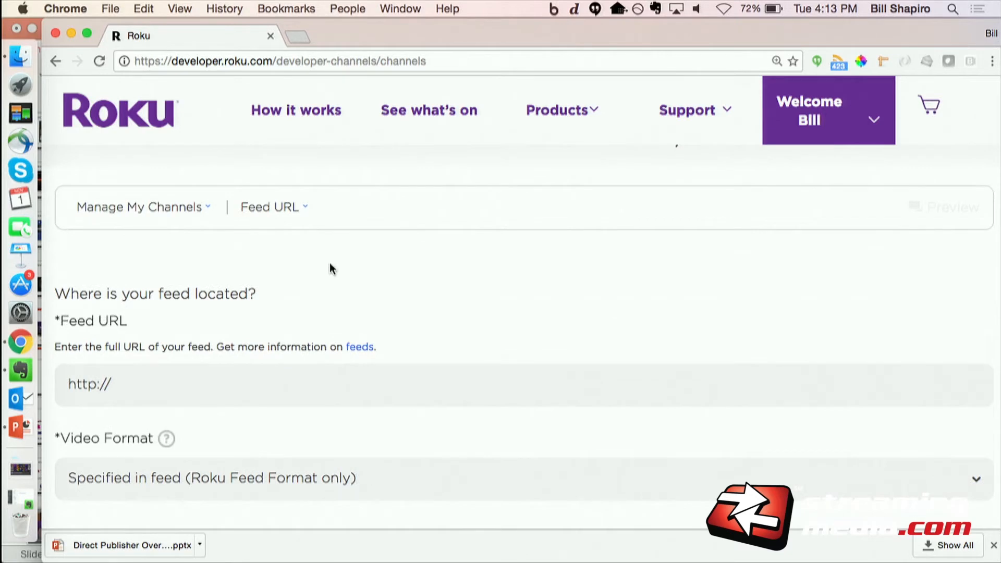
{"action": "double_click", "coordinate": [89, 384]}
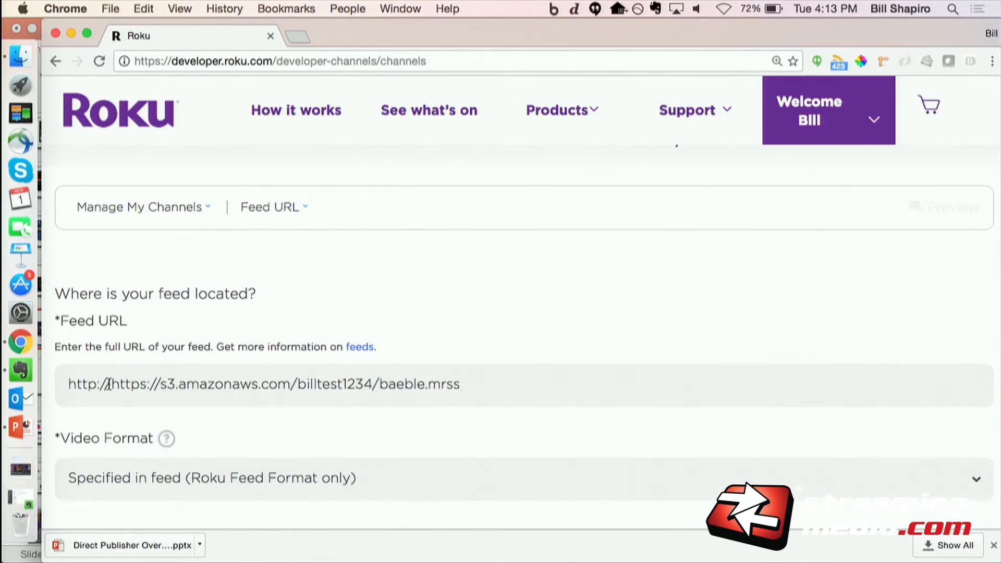
{"action": "left_click", "coordinate": [262, 383]}
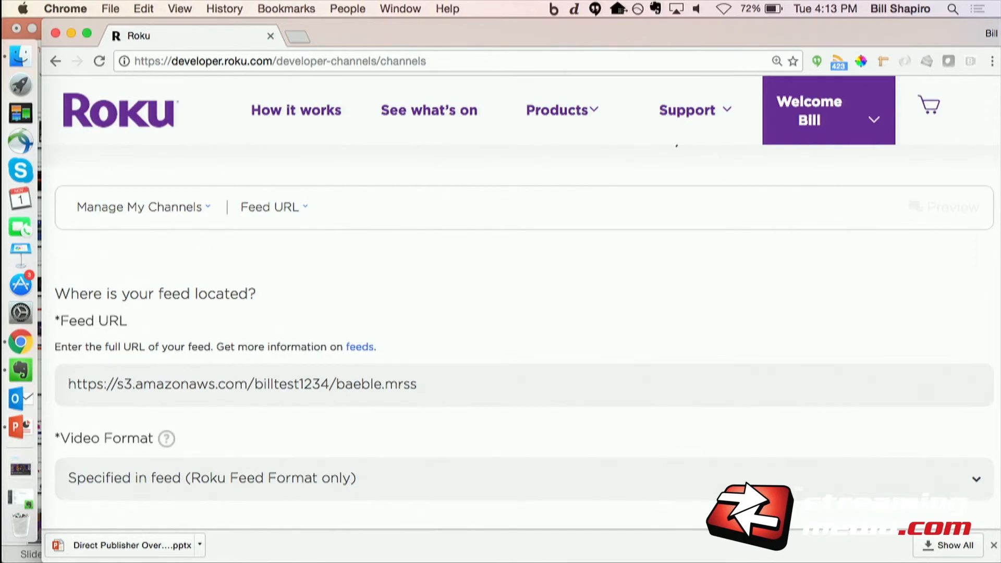
Set the video format to MP4, MOV or M4V and submit the feed.
{"action": "scroll", "scroll_direction": "down", "scroll_amount": 3}
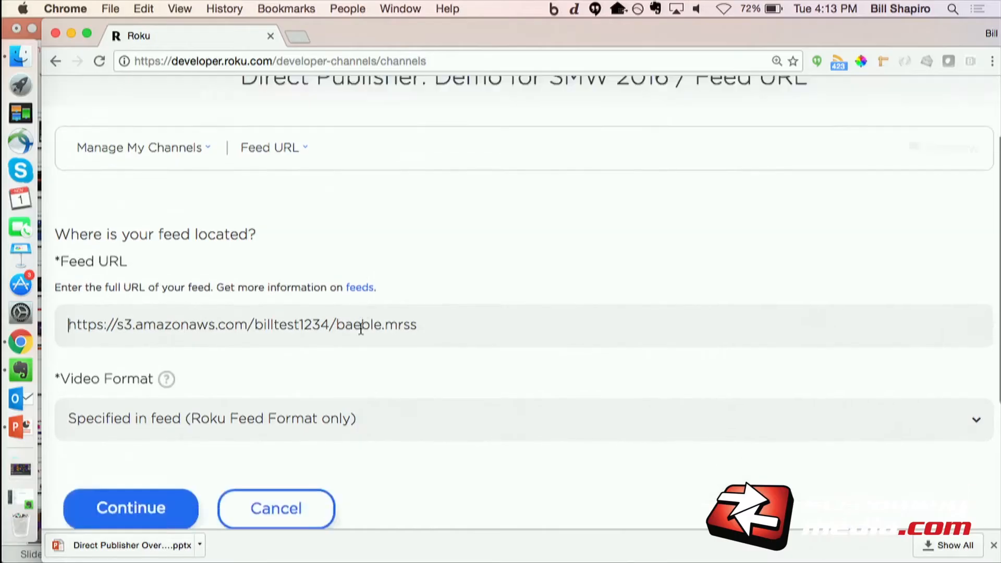
{"action": "scroll", "scroll_direction": "down", "scroll_amount": 3}
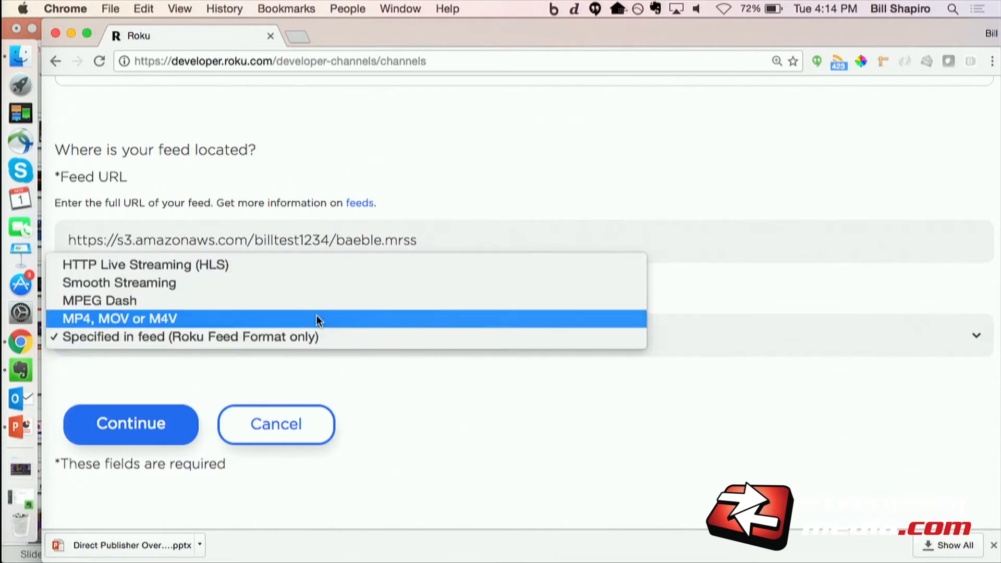
{"action": "left_click", "coordinate": [119, 319]}
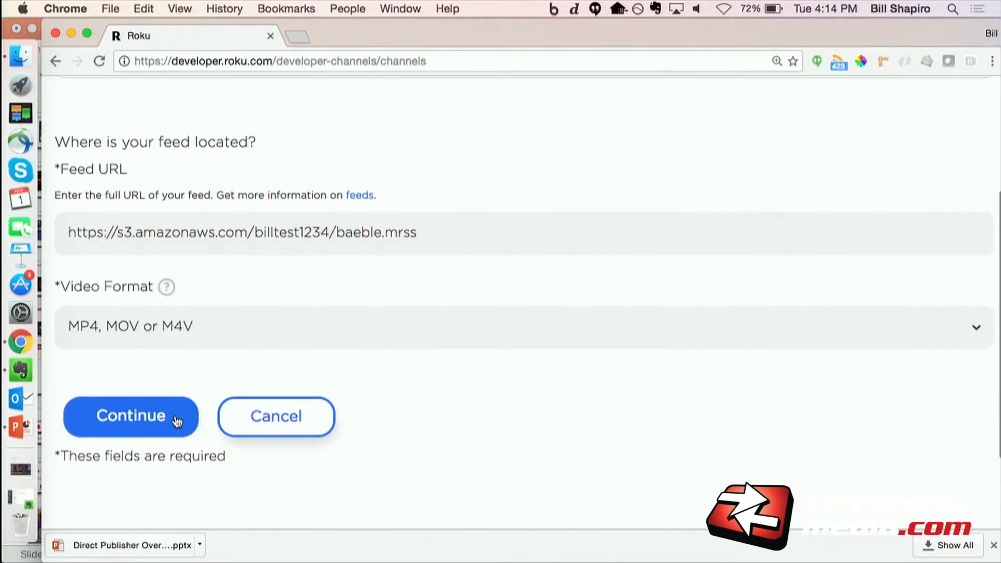
{"action": "left_click", "coordinate": [131, 416]}
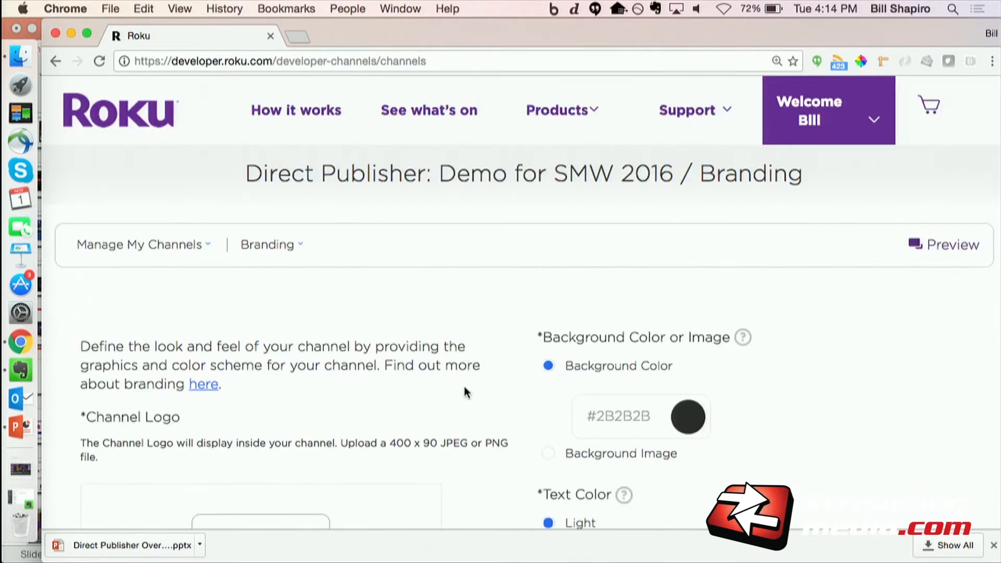
Upload logo.png as the channel logo.
{"action": "scroll", "scroll_direction": "down", "scroll_amount": 3}
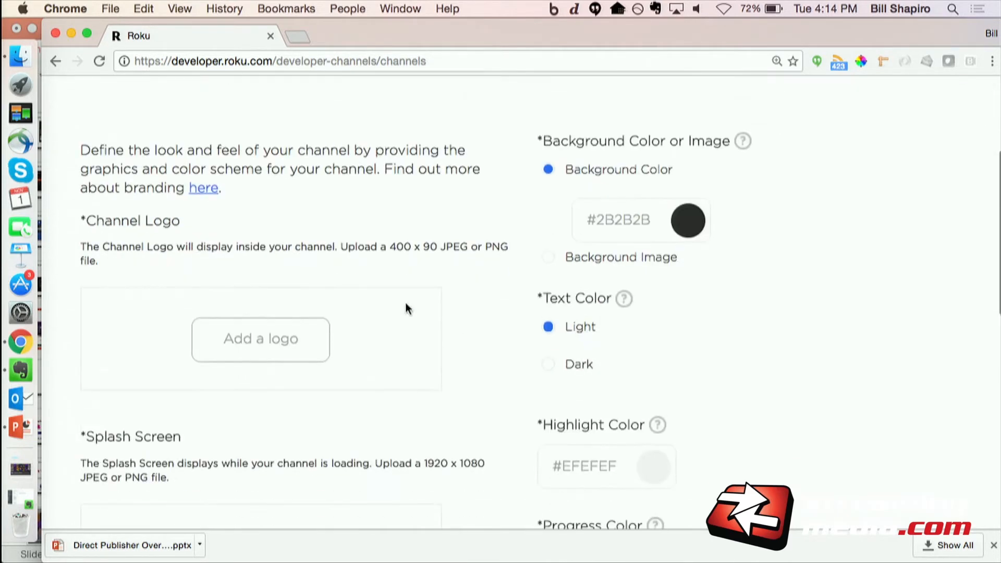
{"action": "mouse_move", "coordinate": [267, 318]}
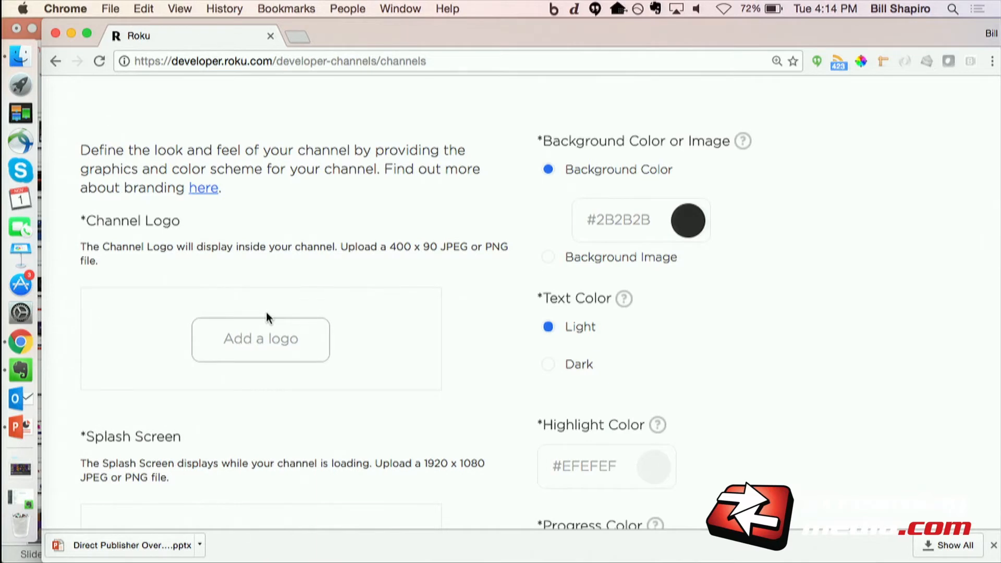
{"action": "scroll", "scroll_direction": "down", "scroll_amount": 3}
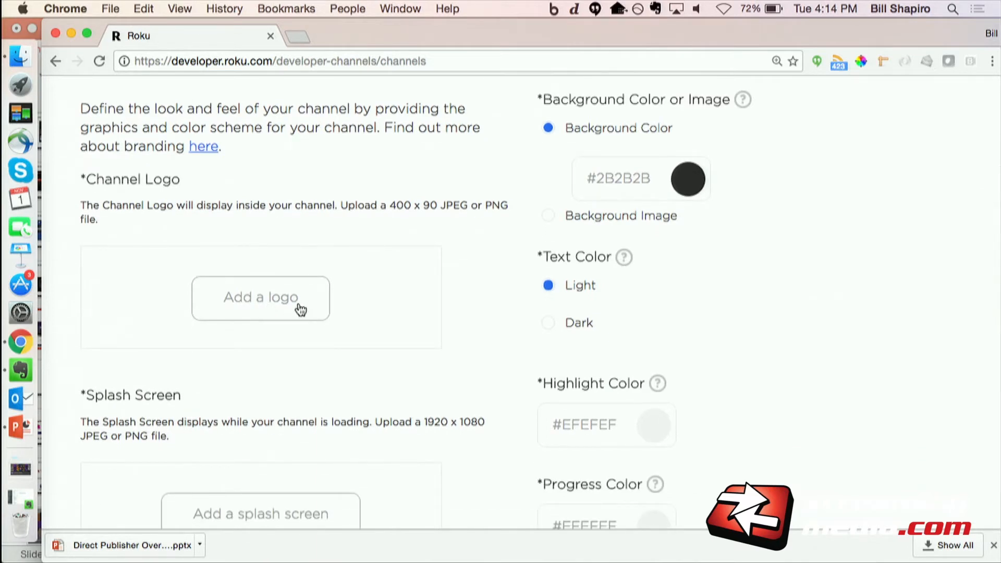
{"action": "left_click", "coordinate": [261, 297]}
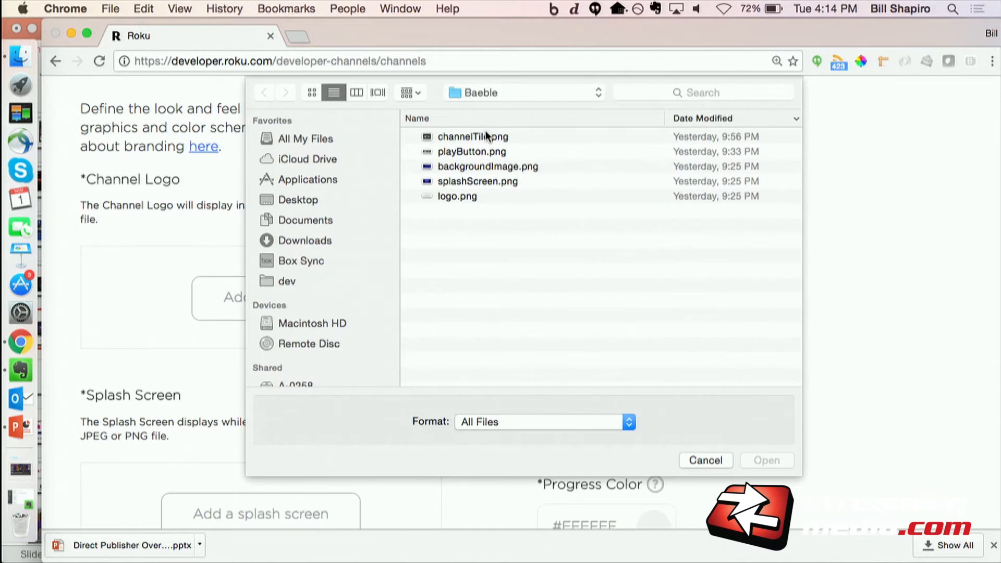
{"action": "mouse_move", "coordinate": [538, 253]}
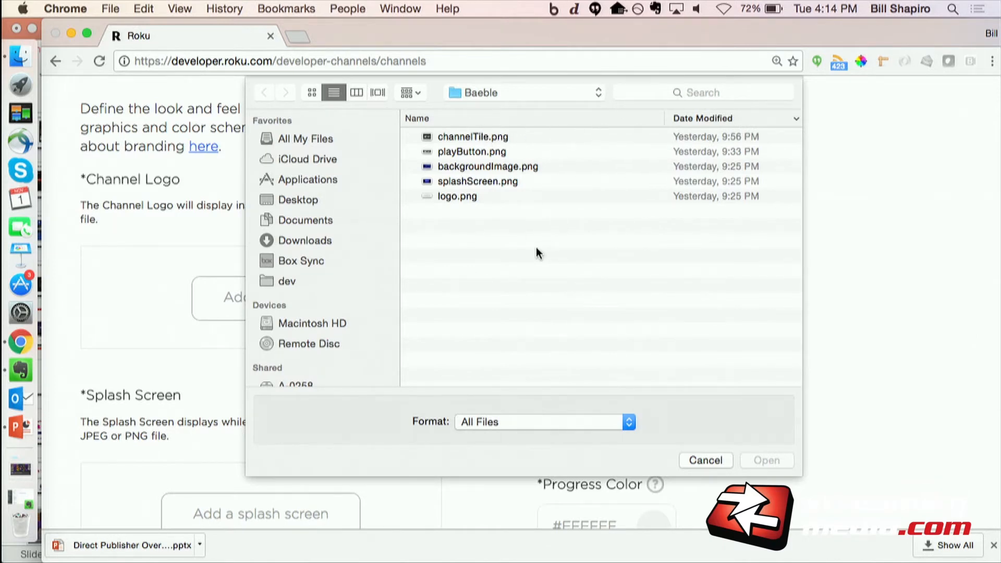
{"action": "left_click", "coordinate": [472, 151]}
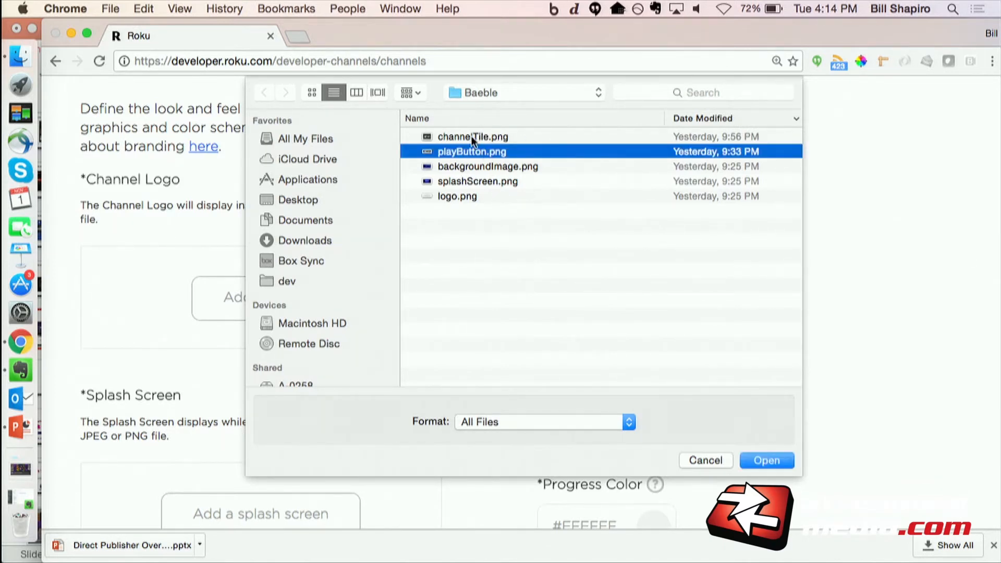
{"action": "left_click", "coordinate": [473, 136]}
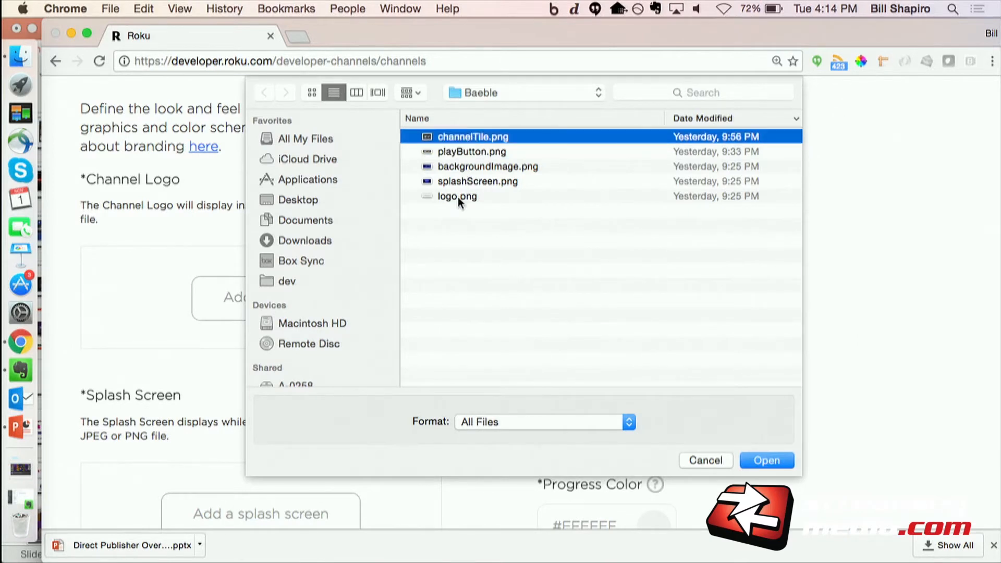
{"action": "left_click", "coordinate": [766, 460]}
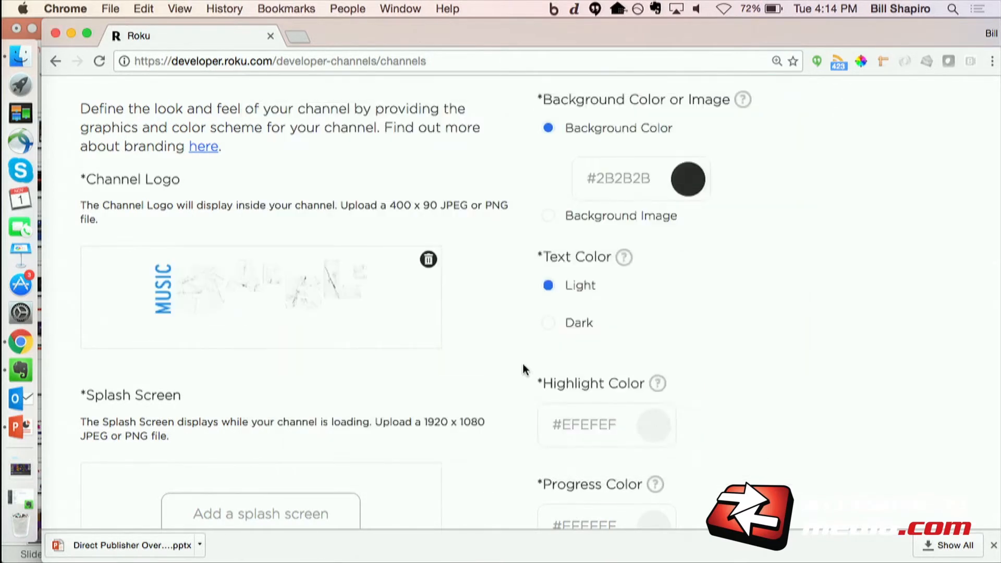
Upload splashScreen.png as the splash screen image.
{"action": "scroll", "scroll_direction": "down", "scroll_amount": 3}
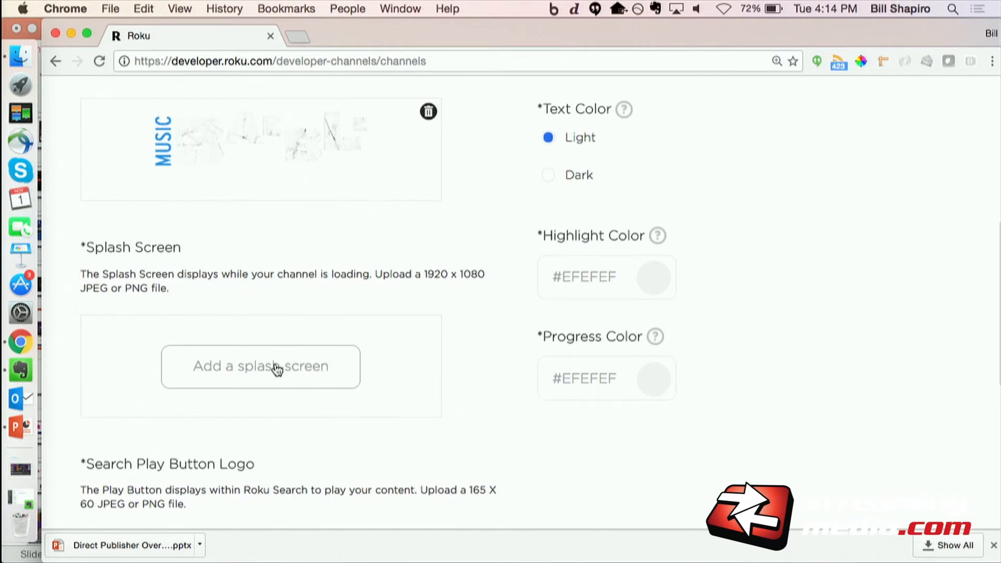
{"action": "left_click", "coordinate": [260, 366]}
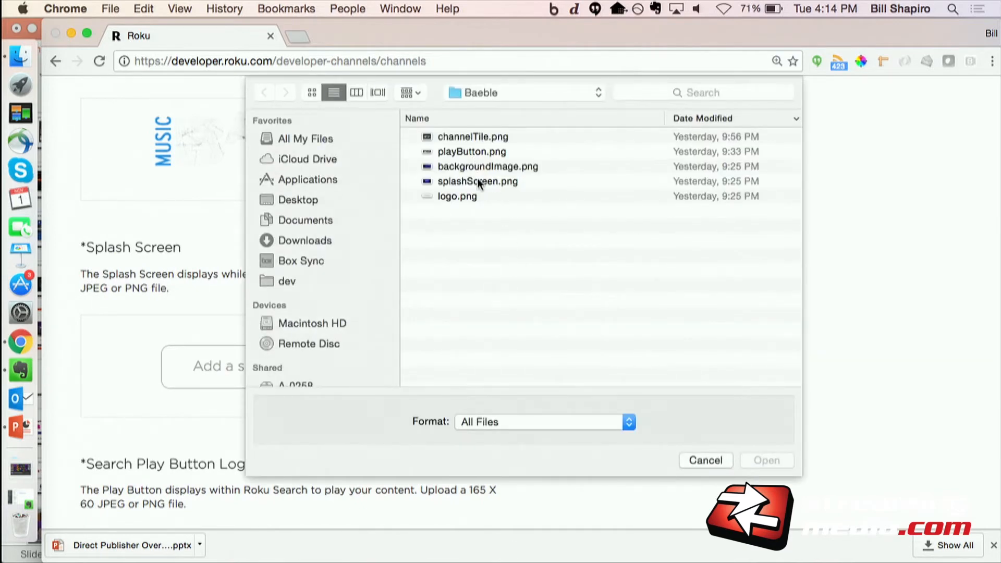
{"action": "left_click", "coordinate": [477, 182]}
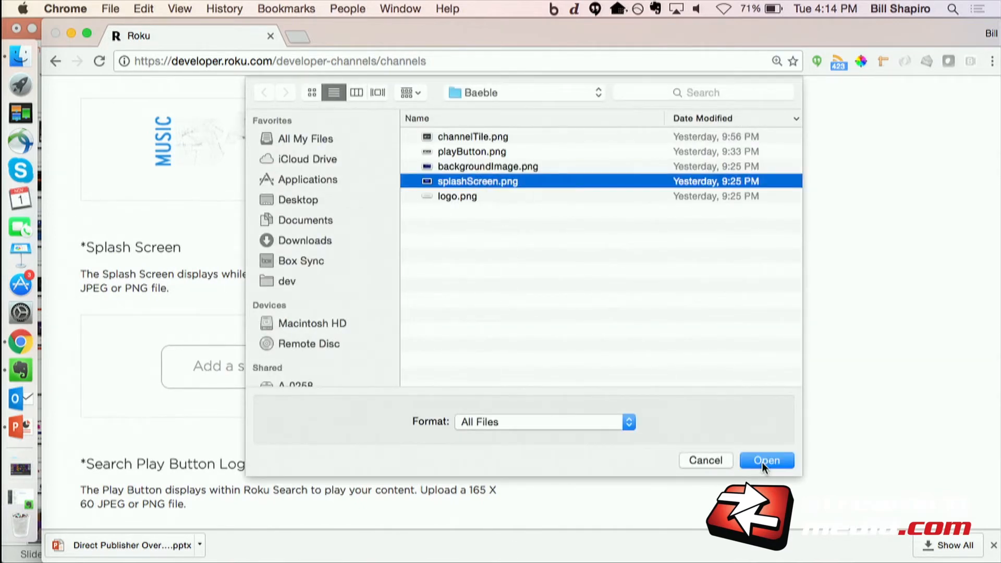
{"action": "left_click", "coordinate": [766, 461]}
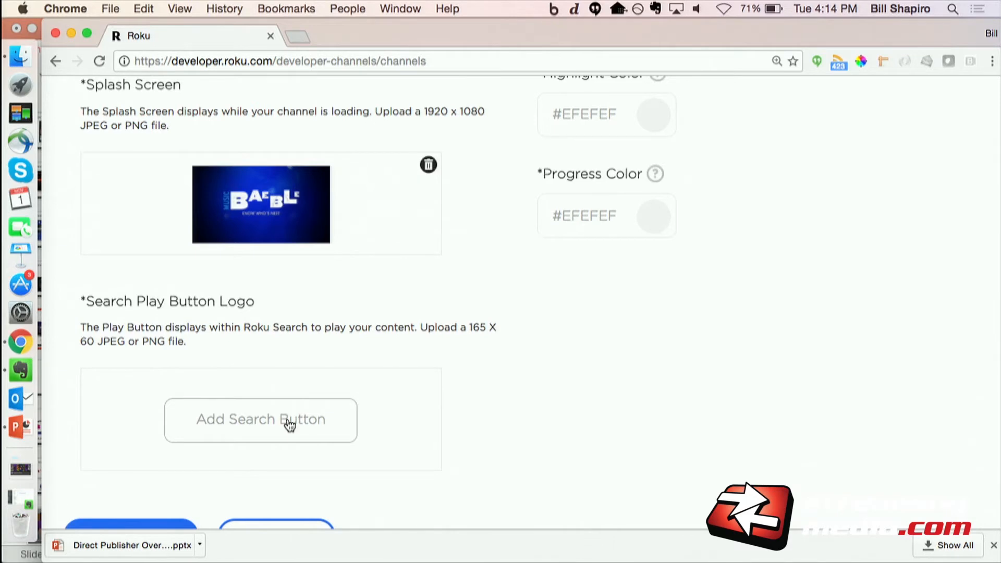
Upload playButton.png as the search play button logo.
{"action": "left_click", "coordinate": [260, 420]}
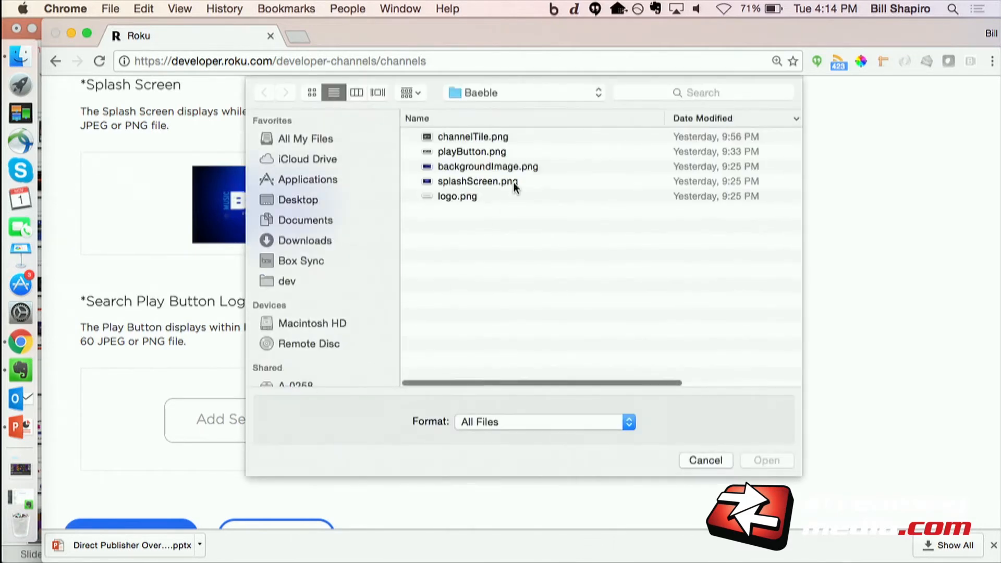
{"action": "left_click", "coordinate": [472, 152]}
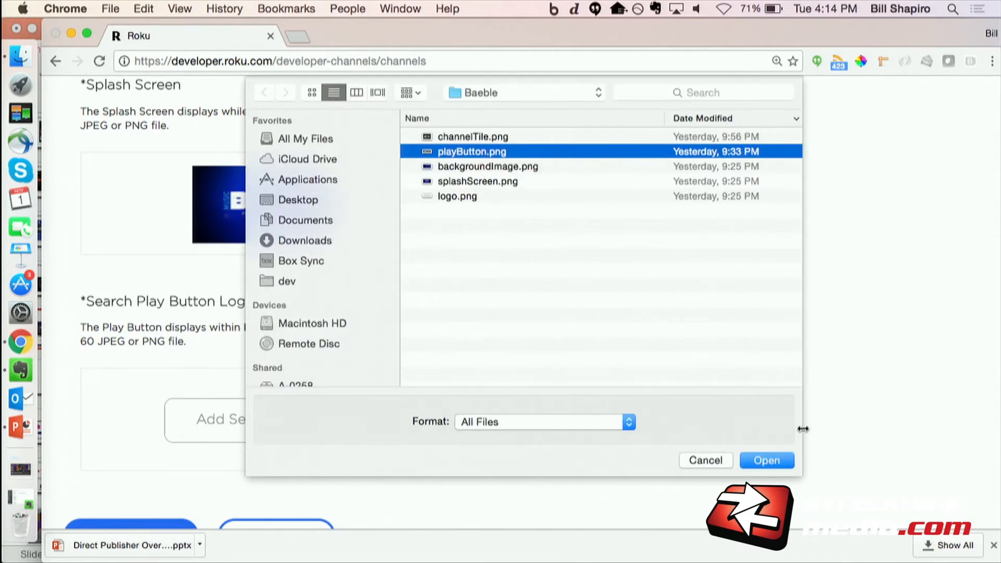
{"action": "left_click", "coordinate": [766, 460]}
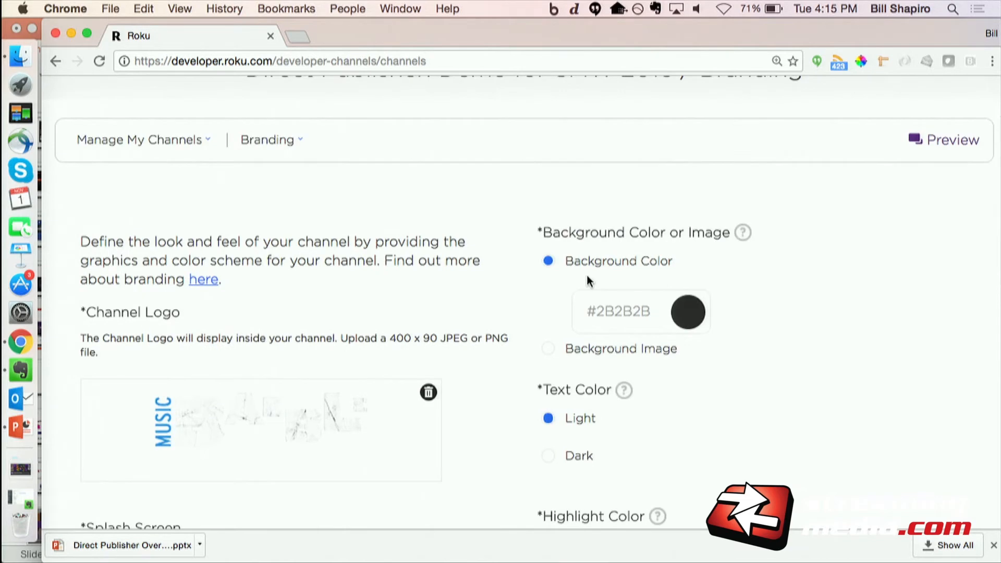
{"action": "mouse_move", "coordinate": [548, 356]}
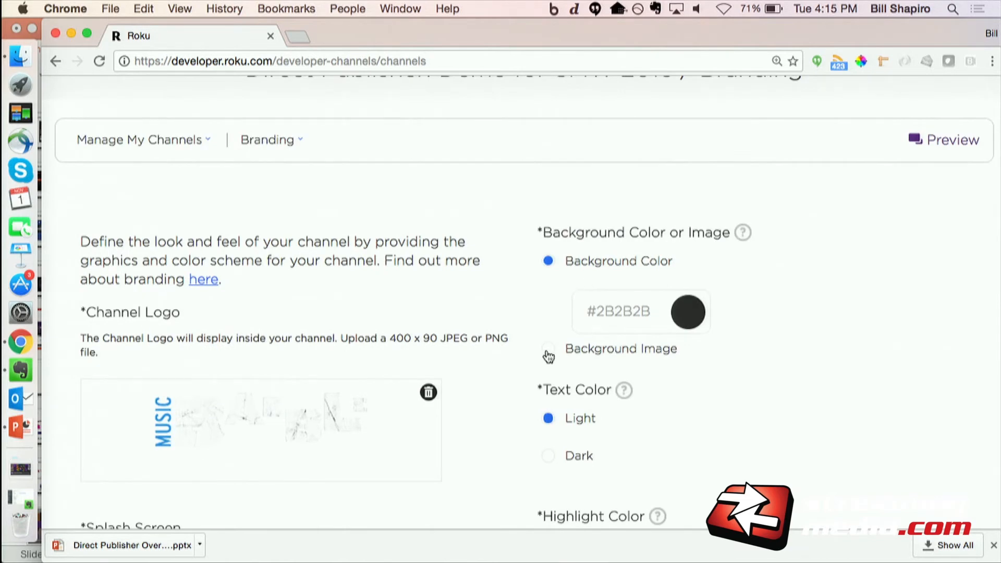
Use backgroundImage.png as the background image and turn off the color overlay.
{"action": "left_click", "coordinate": [549, 349]}
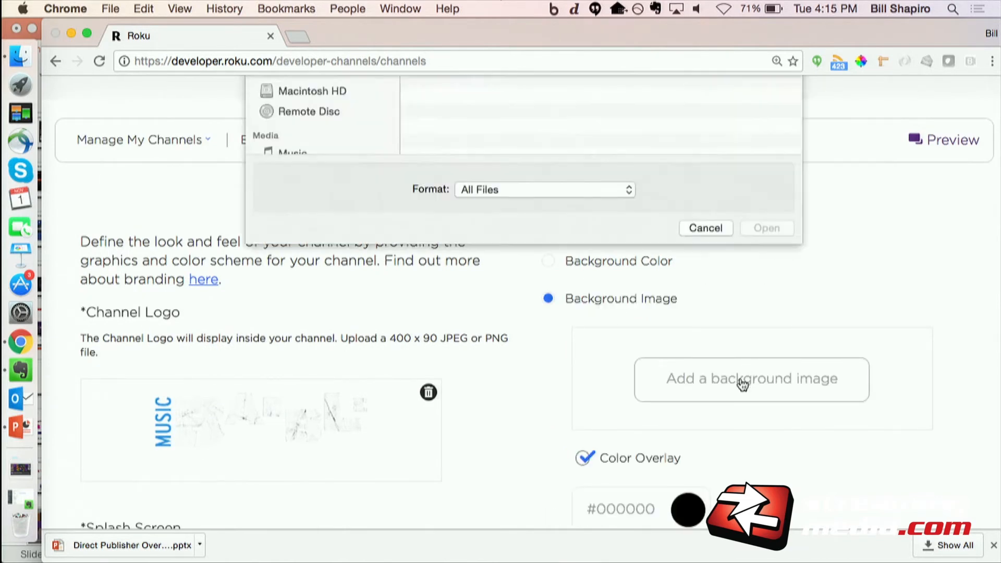
{"action": "left_click", "coordinate": [488, 166]}
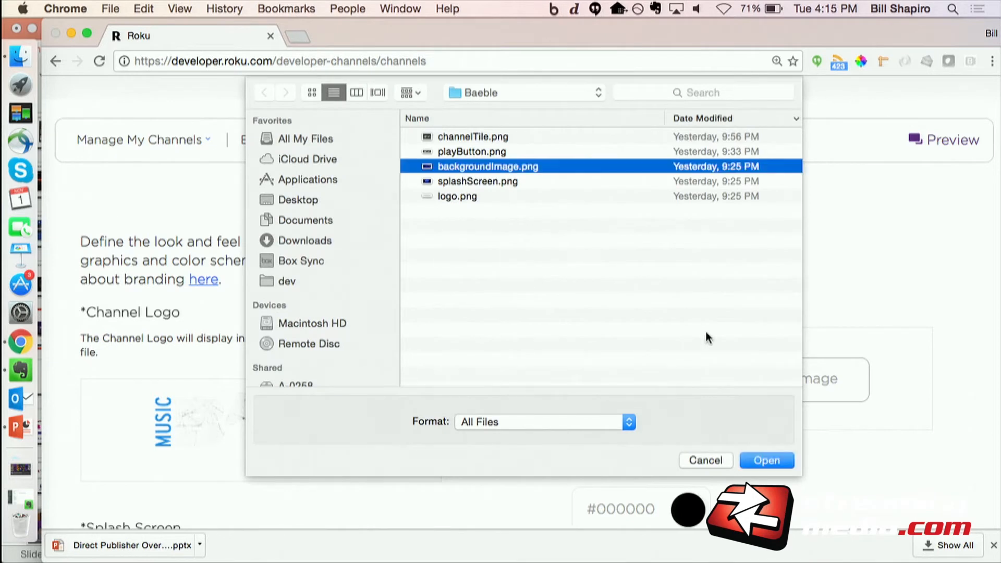
{"action": "left_click", "coordinate": [765, 461]}
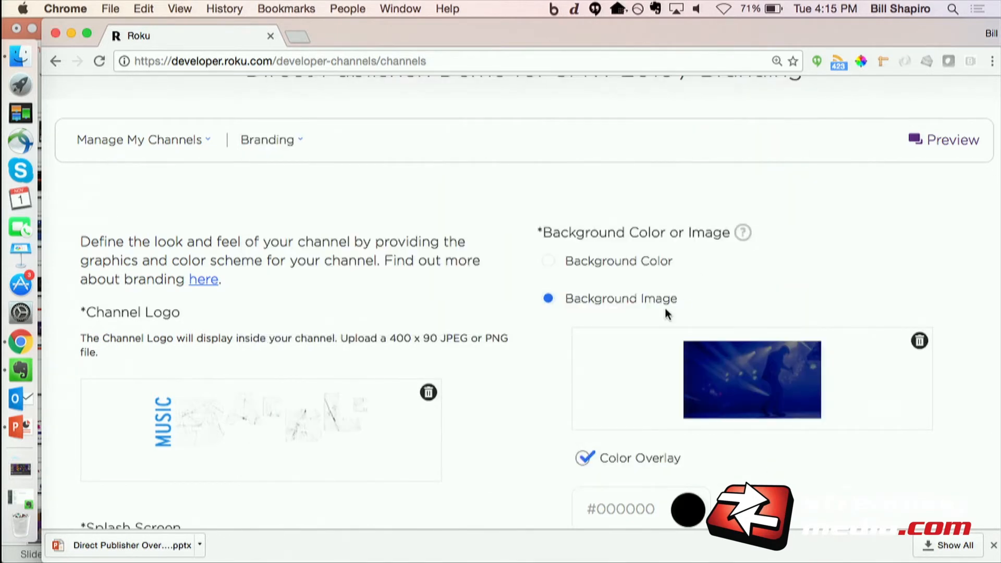
{"action": "scroll", "scroll_direction": "down", "scroll_amount": 3}
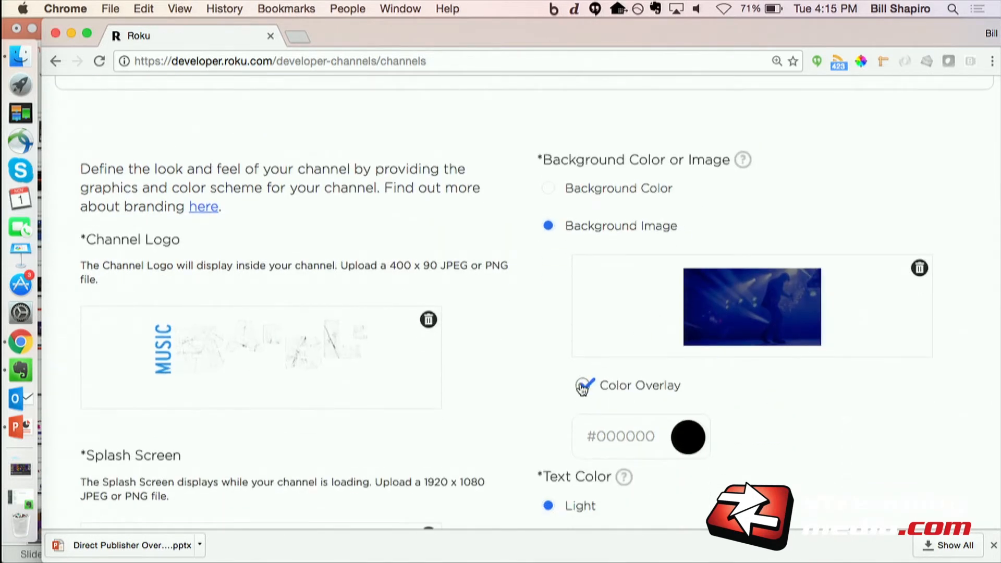
{"action": "left_click", "coordinate": [582, 385]}
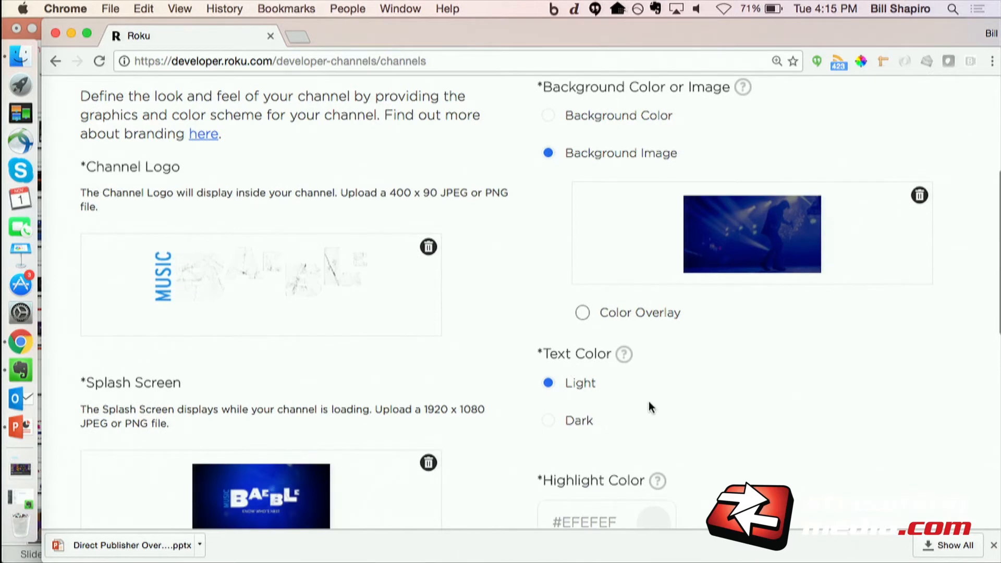
Set the highlight color to #0D87B8 and start editing the progress color.
{"action": "scroll", "scroll_direction": "down", "scroll_amount": 3}
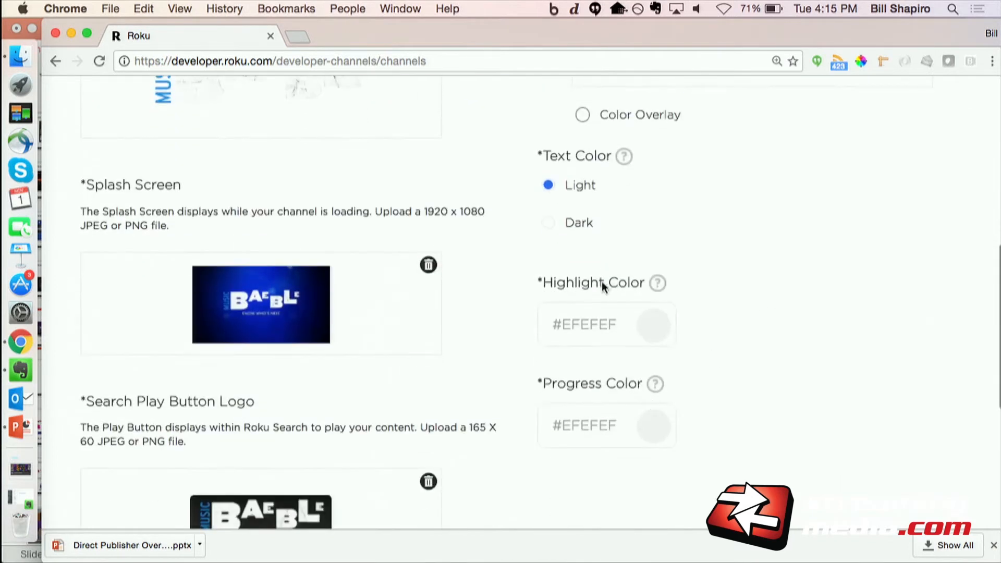
{"action": "left_click", "coordinate": [654, 324]}
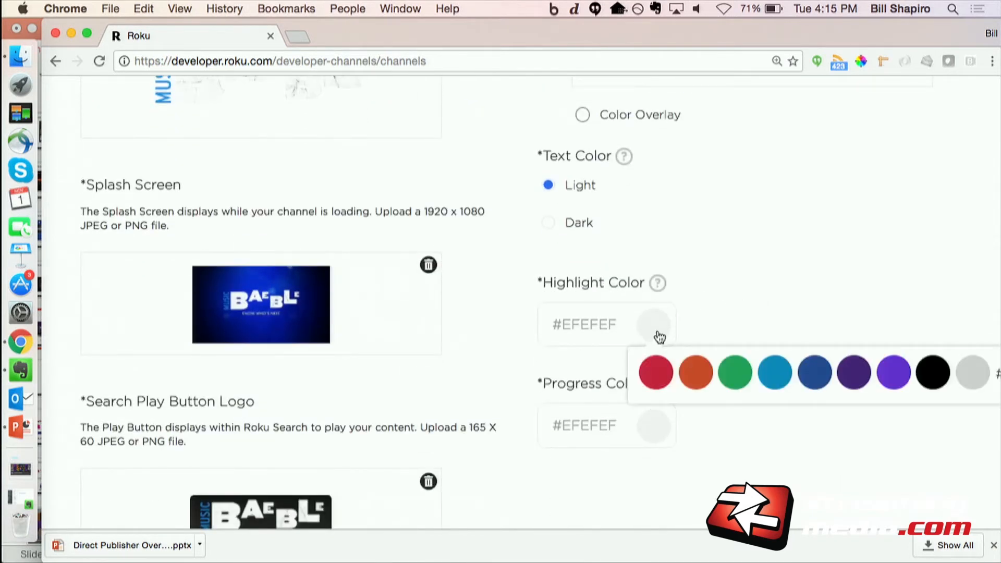
{"action": "left_click", "coordinate": [606, 325]}
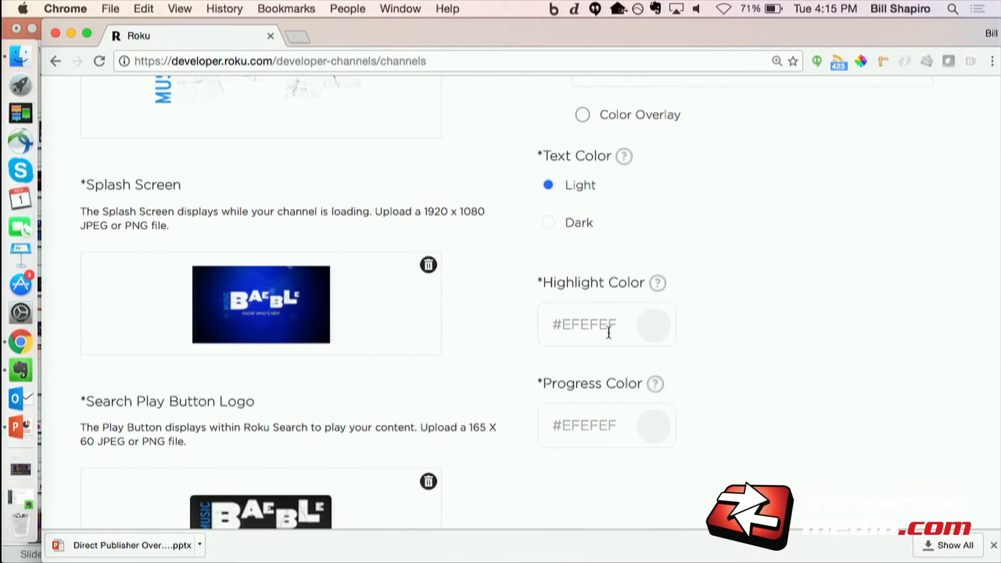
{"action": "left_click", "coordinate": [652, 324]}
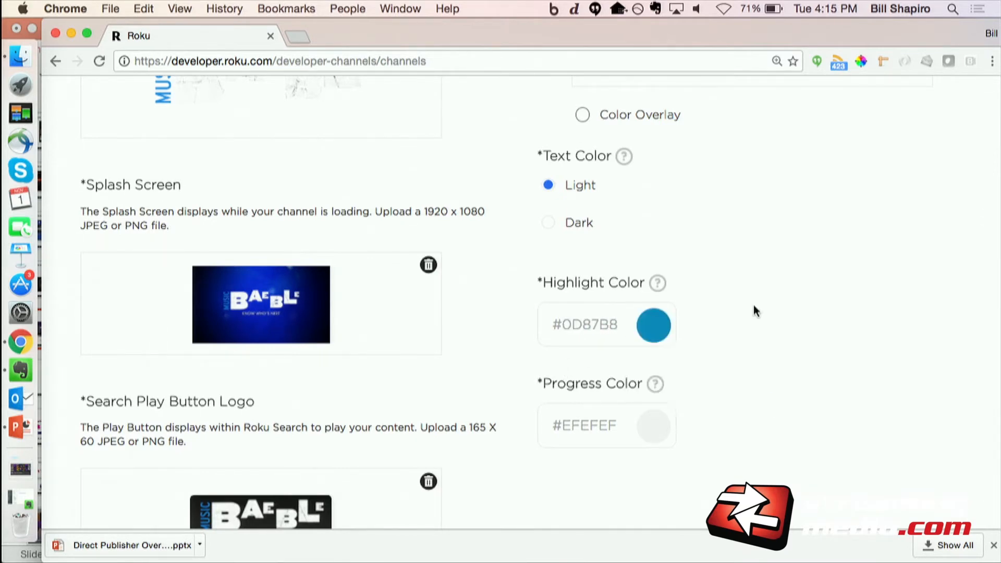
{"action": "left_click", "coordinate": [652, 426]}
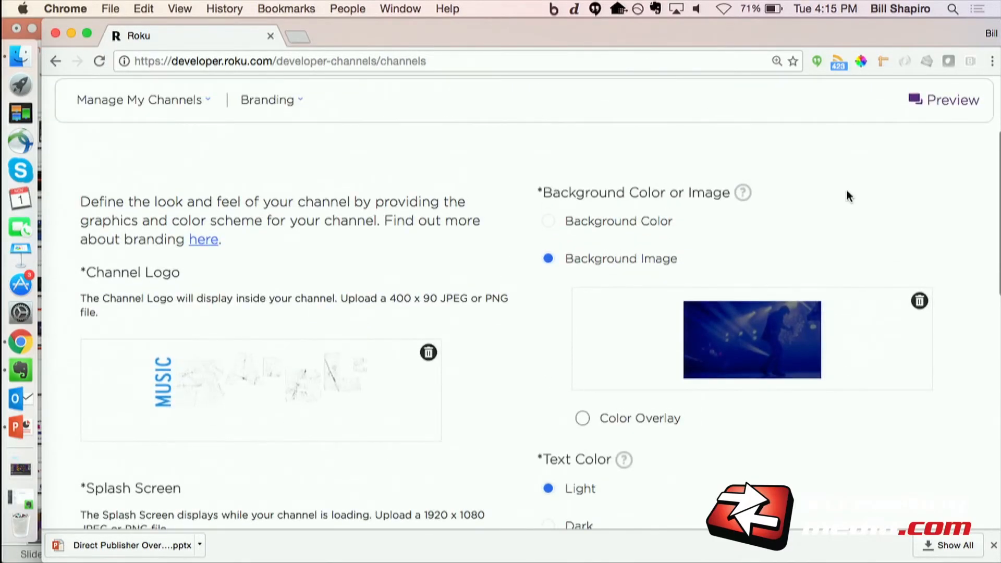
Preview the branded channel, switching from the splash view to the channel view.
{"action": "scroll", "scroll_direction": "down", "scroll_amount": 3}
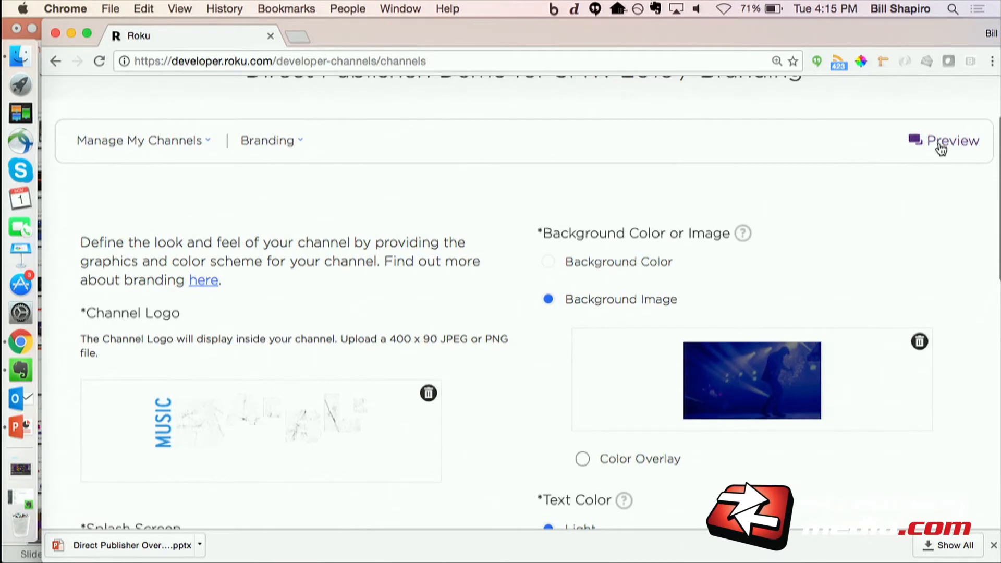
{"action": "left_click", "coordinate": [951, 140]}
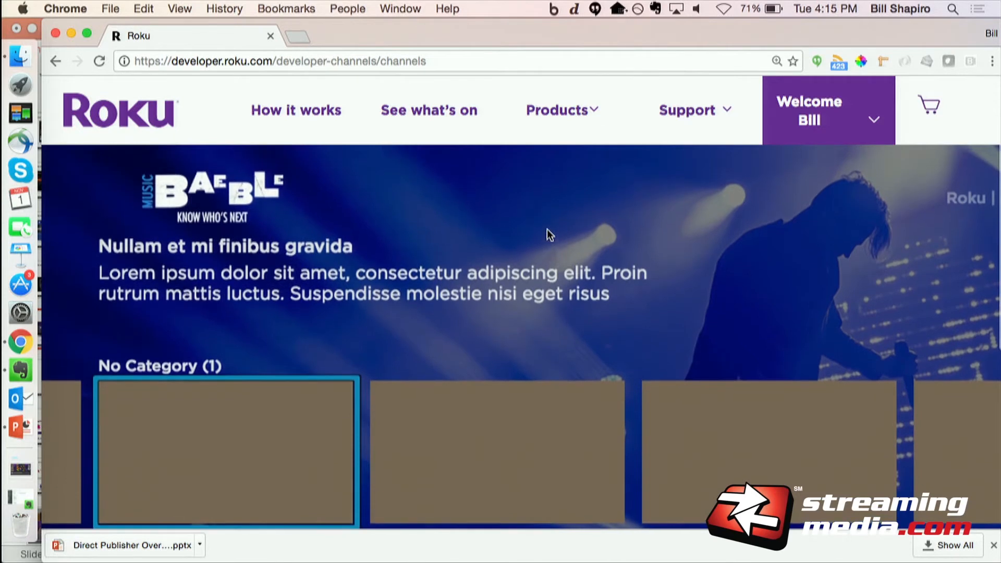
{"action": "mouse_move", "coordinate": [219, 263]}
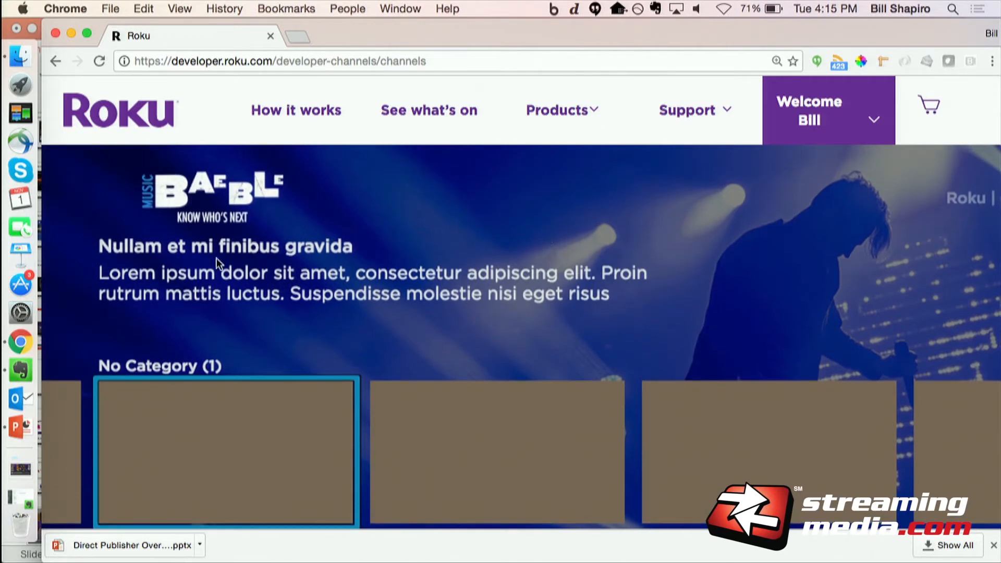
{"action": "mouse_move", "coordinate": [392, 283]}
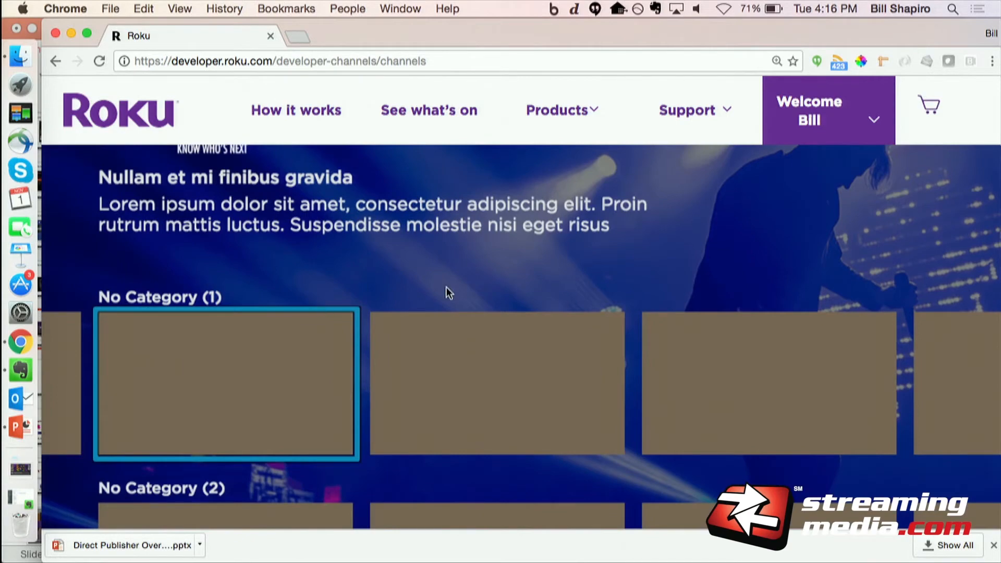
{"action": "scroll", "scroll_direction": "down", "scroll_amount": 3}
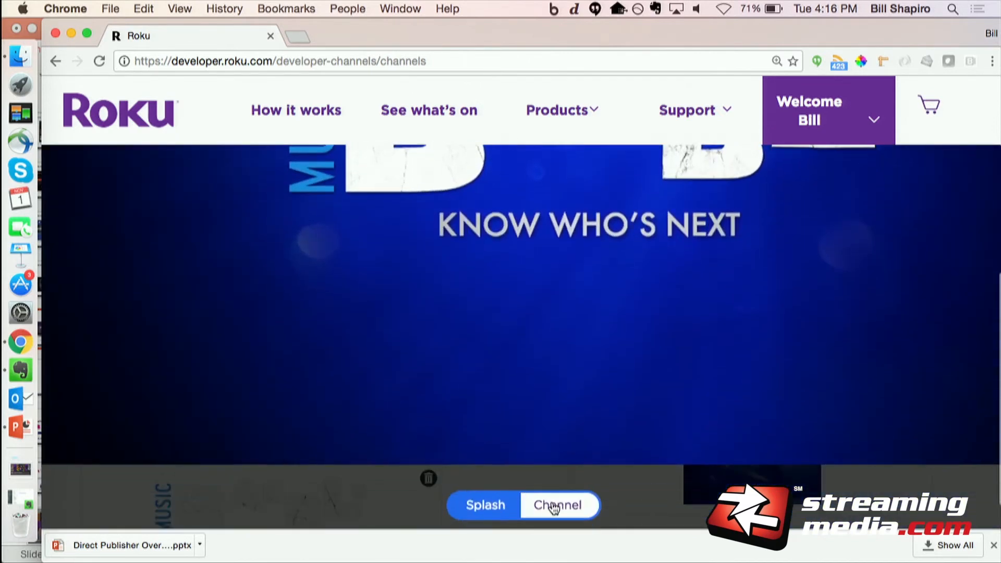
{"action": "left_click", "coordinate": [557, 505]}
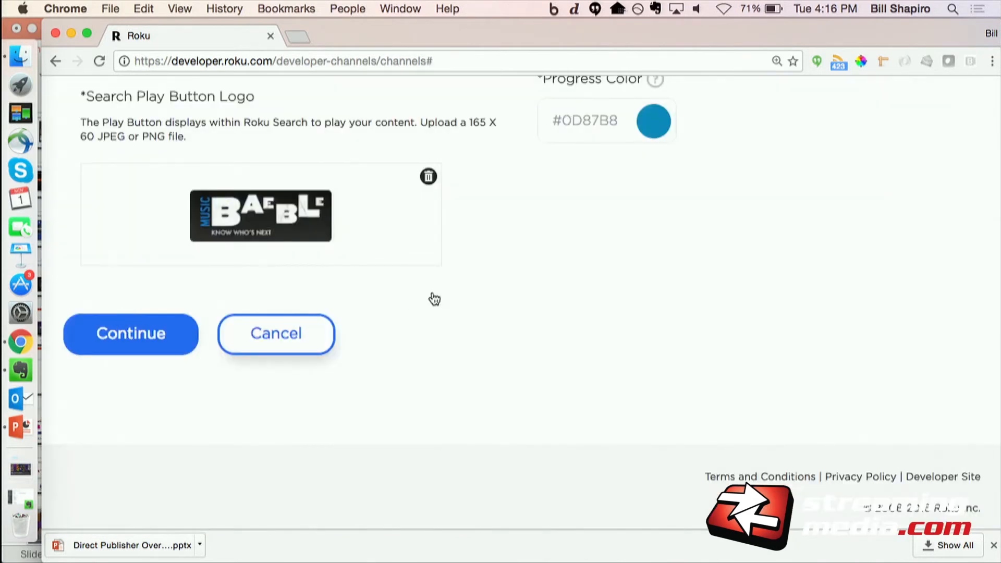
Save the branding and continue to the Categories page.
{"action": "left_click", "coordinate": [130, 333]}
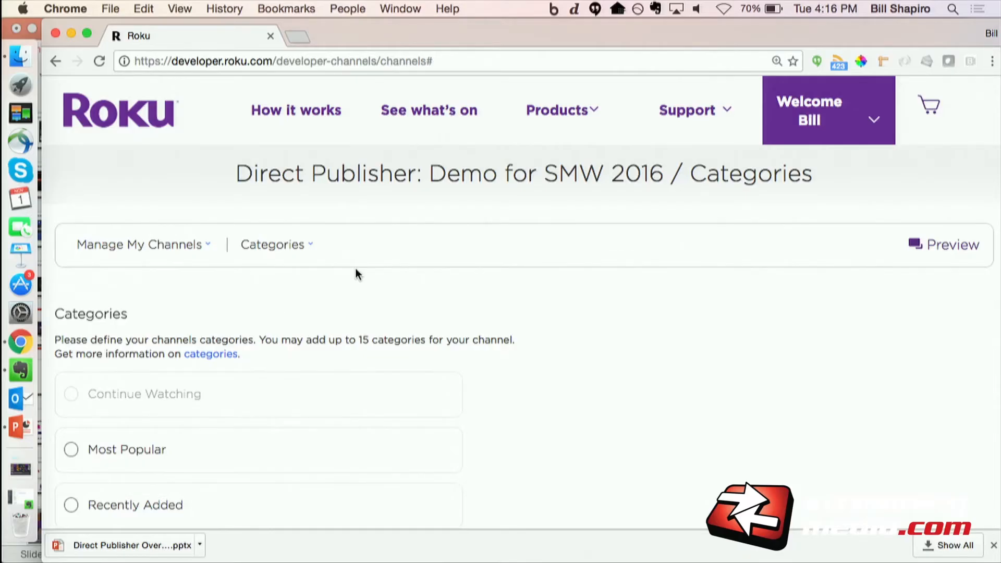
{"action": "scroll", "scroll_direction": "down", "scroll_amount": 3}
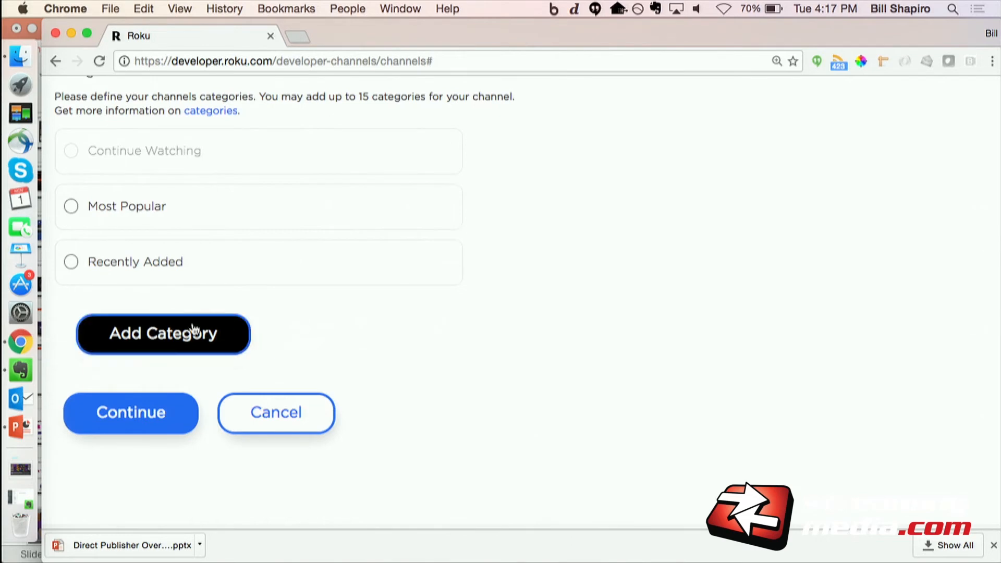
{"action": "mouse_move", "coordinate": [163, 345]}
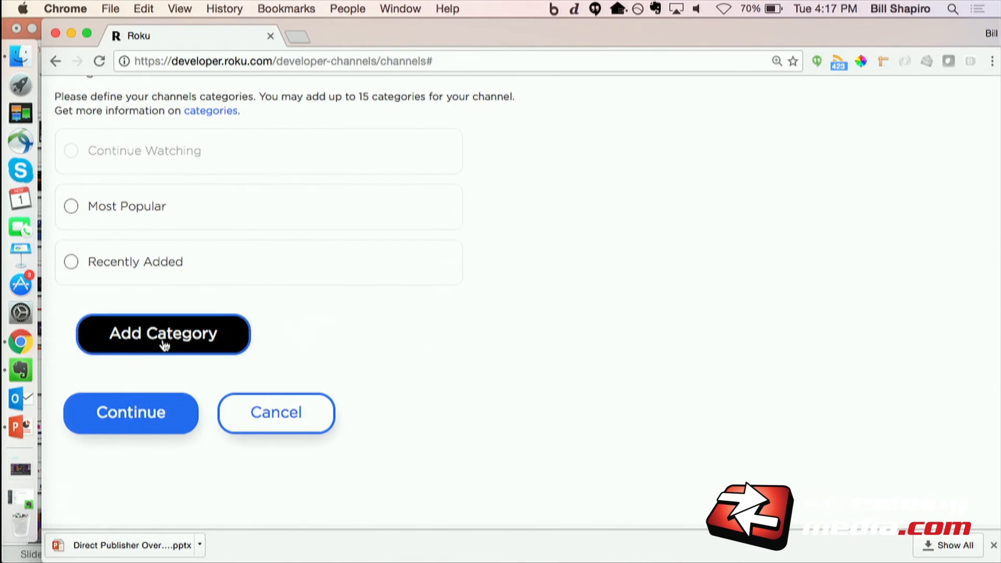
Save an Interviews category tagged Interviews, keeping Any Selected Tags and Most Recent First.
{"action": "left_click", "coordinate": [163, 334]}
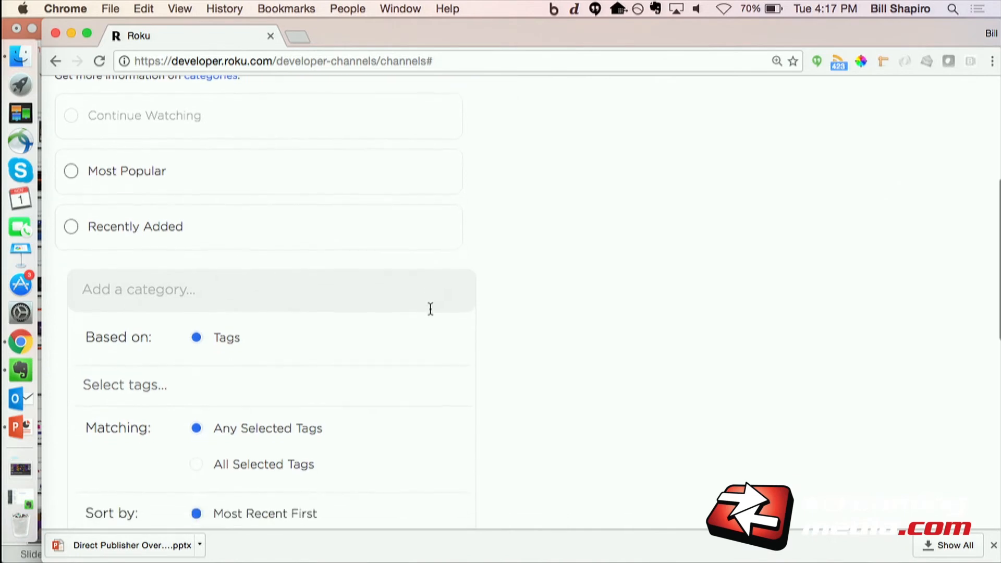
{"action": "left_click", "coordinate": [256, 288]}
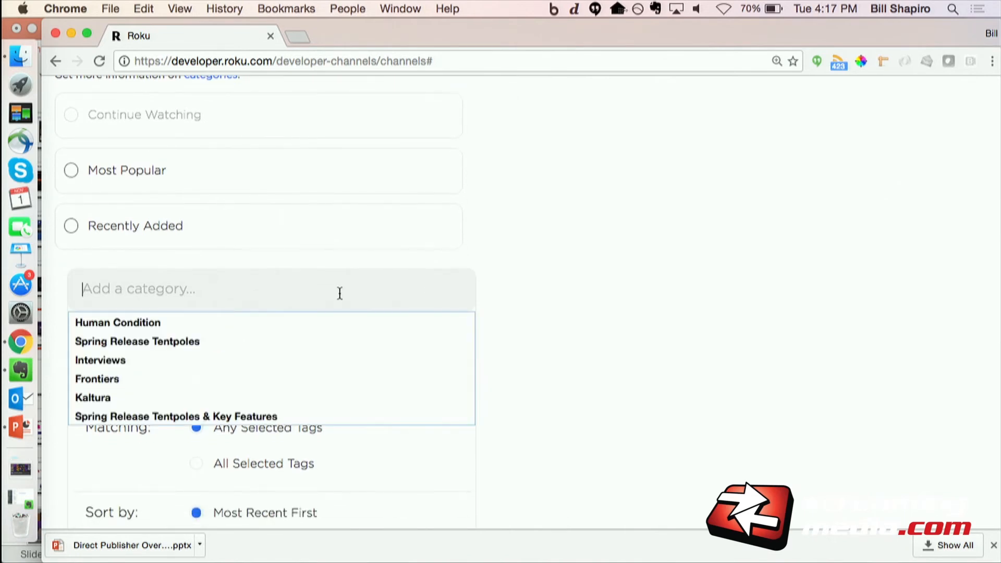
{"action": "left_click", "coordinate": [100, 360]}
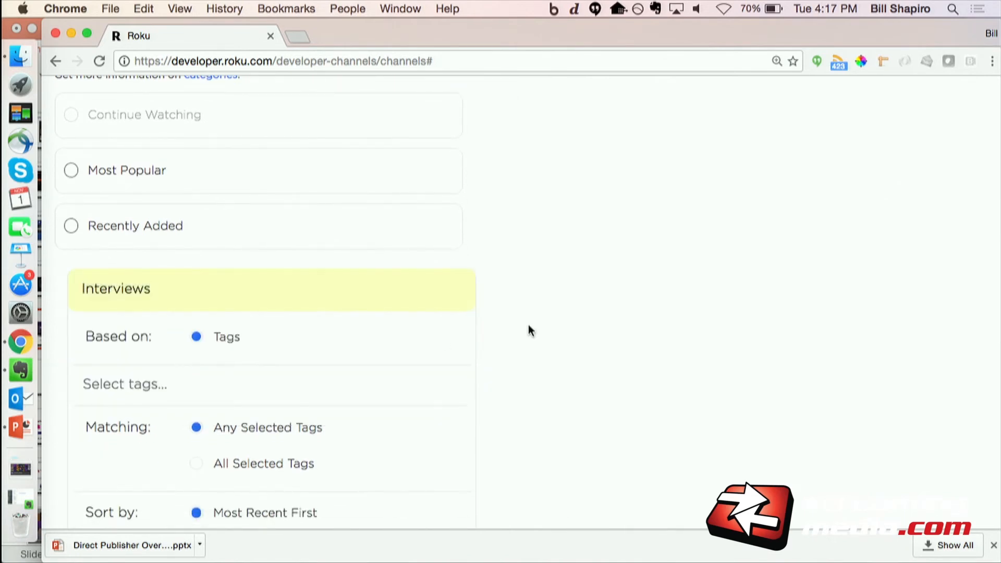
{"action": "scroll", "scroll_direction": "down", "scroll_amount": 3}
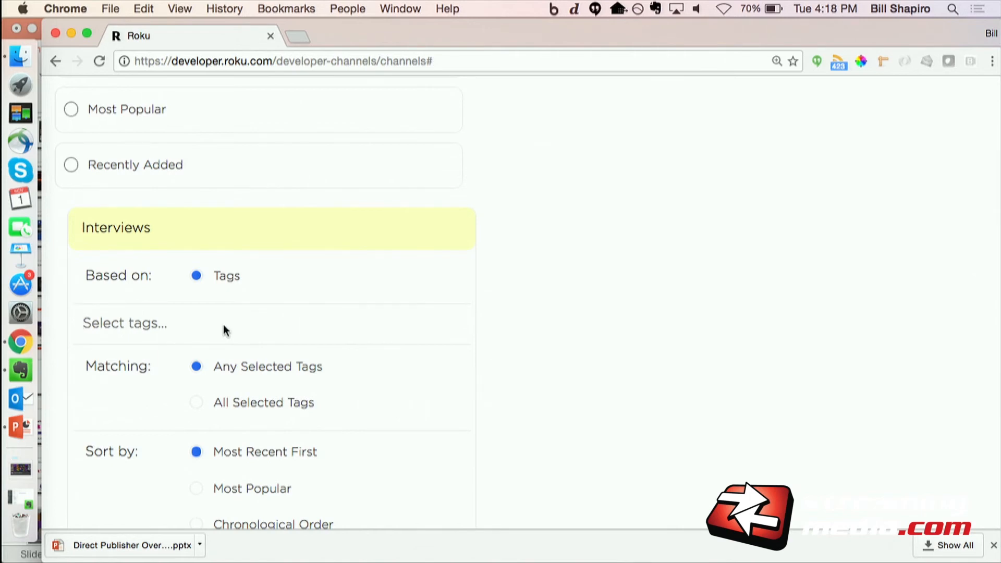
{"action": "type", "text": "In"}
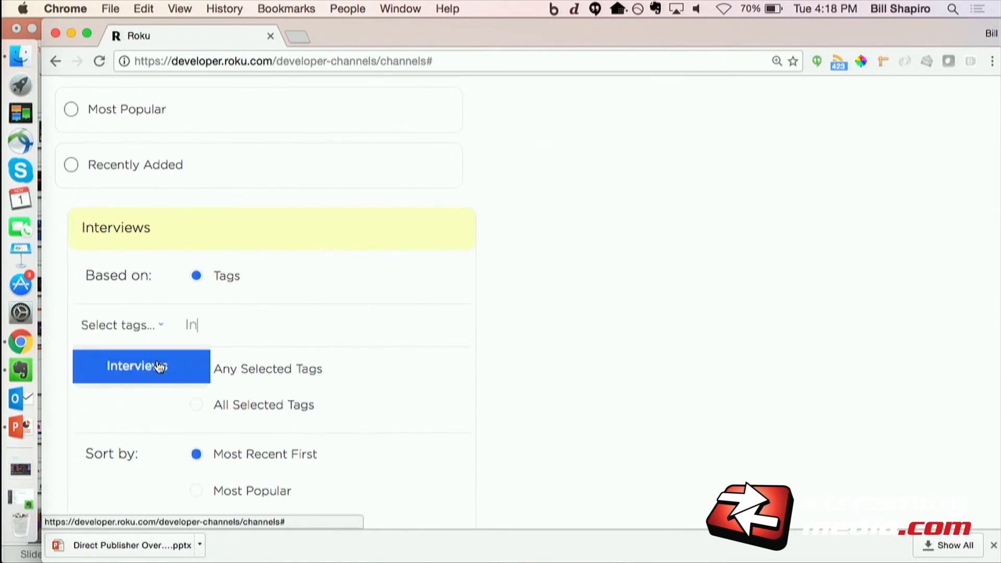
{"action": "left_click", "coordinate": [137, 366]}
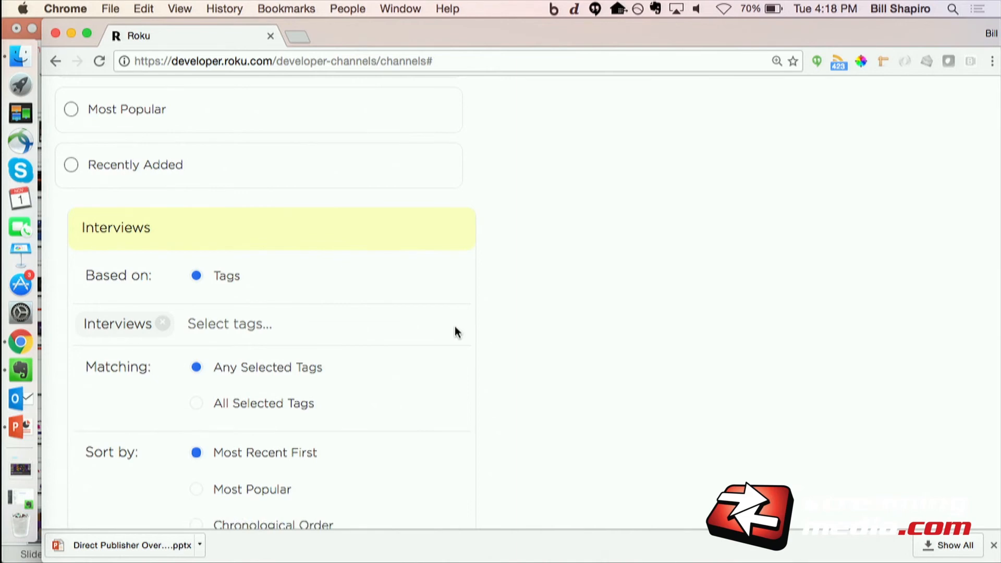
{"action": "scroll", "scroll_direction": "down", "scroll_amount": 3}
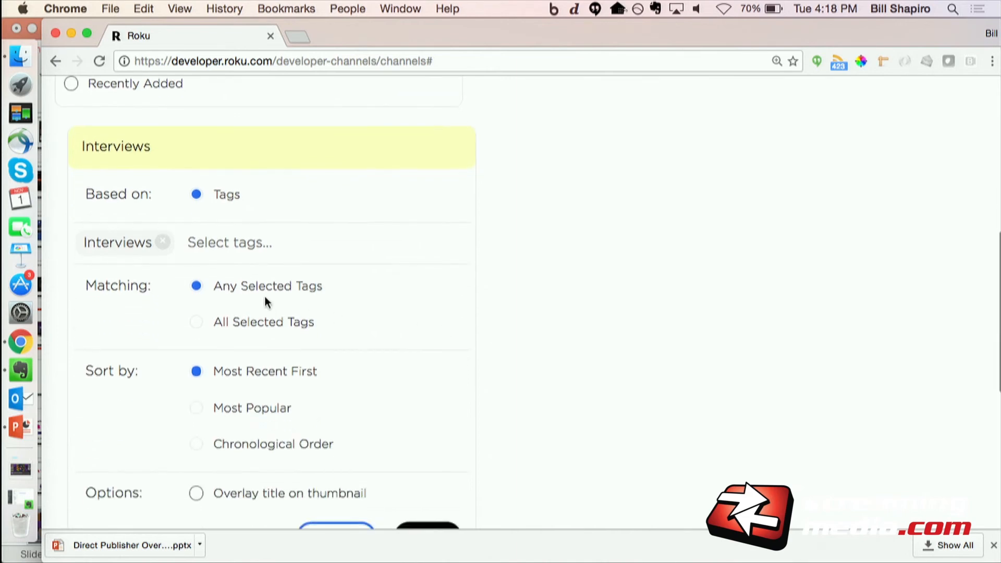
{"action": "scroll", "scroll_direction": "down", "scroll_amount": 3}
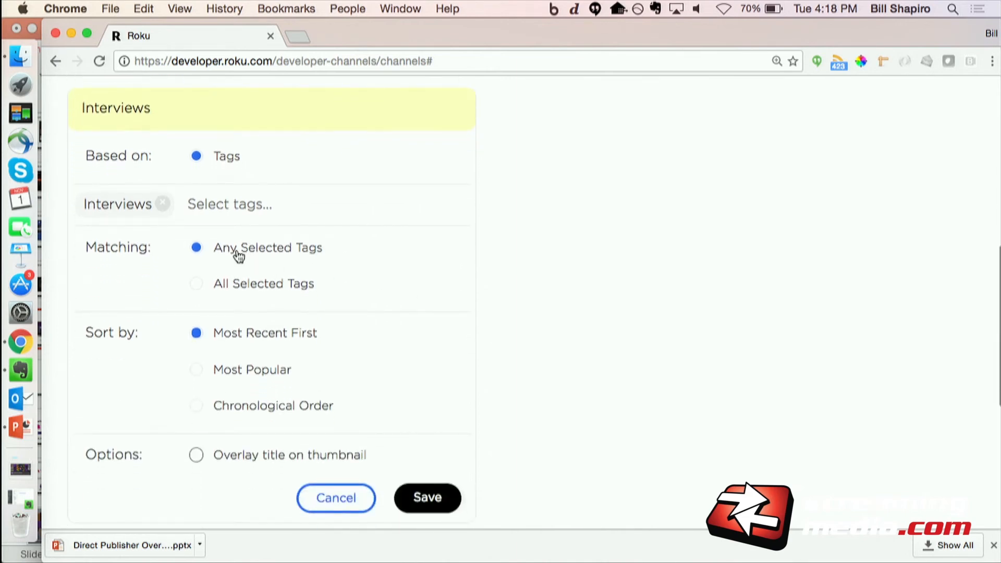
{"action": "mouse_move", "coordinate": [307, 250]}
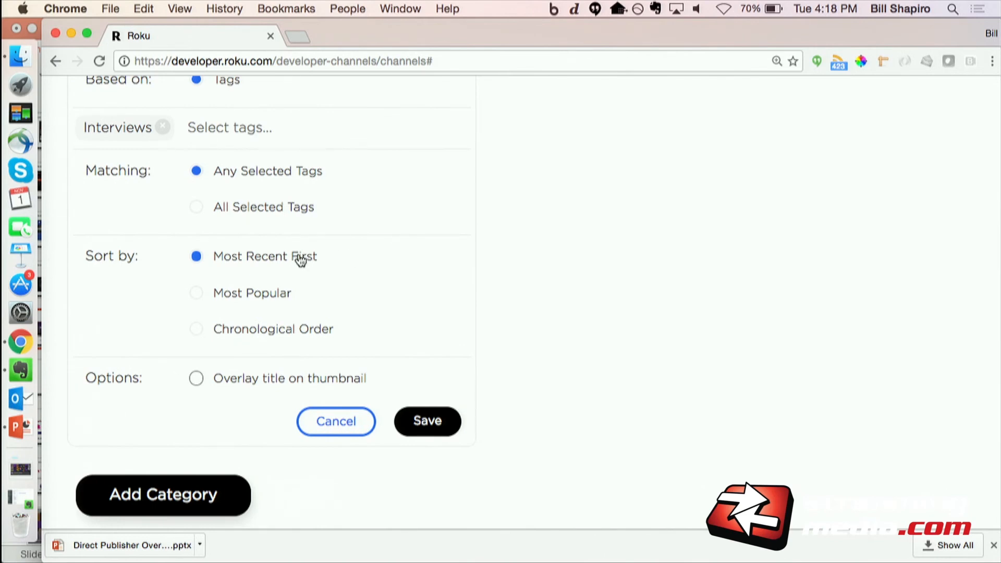
{"action": "mouse_move", "coordinate": [295, 274]}
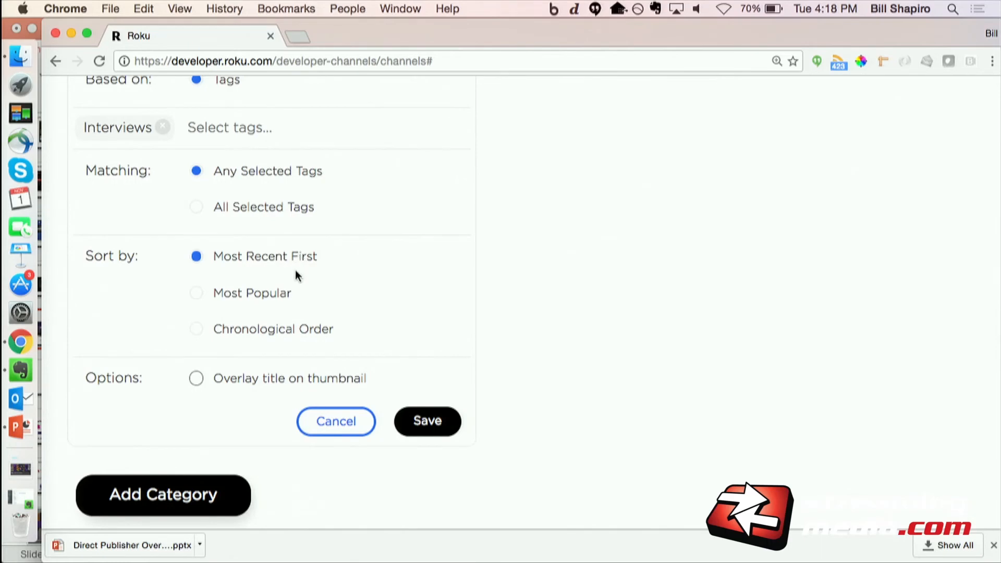
{"action": "mouse_move", "coordinate": [273, 300]}
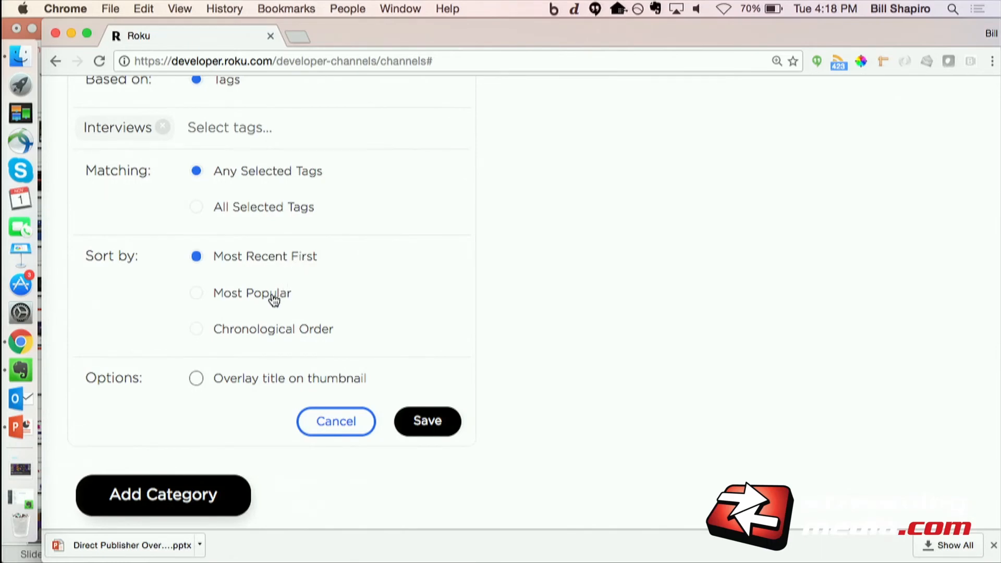
{"action": "mouse_move", "coordinate": [275, 324]}
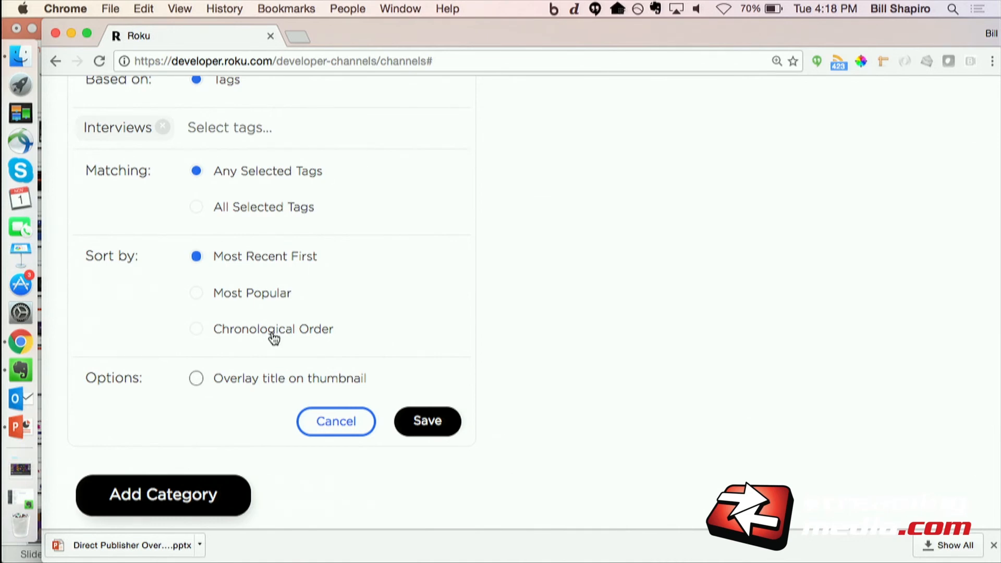
{"action": "mouse_move", "coordinate": [266, 412]}
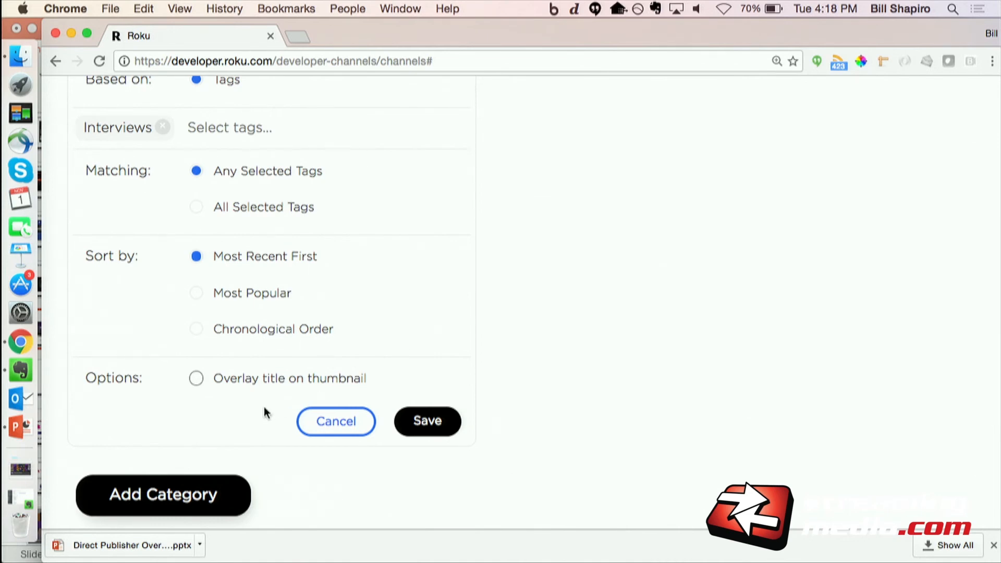
{"action": "scroll", "scroll_direction": "down", "scroll_amount": 3}
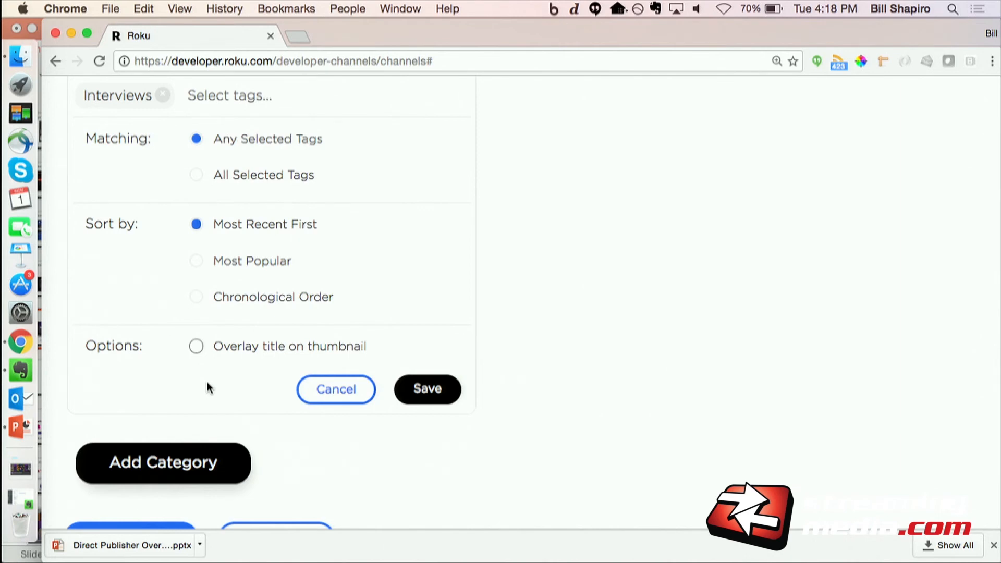
{"action": "mouse_move", "coordinate": [241, 363]}
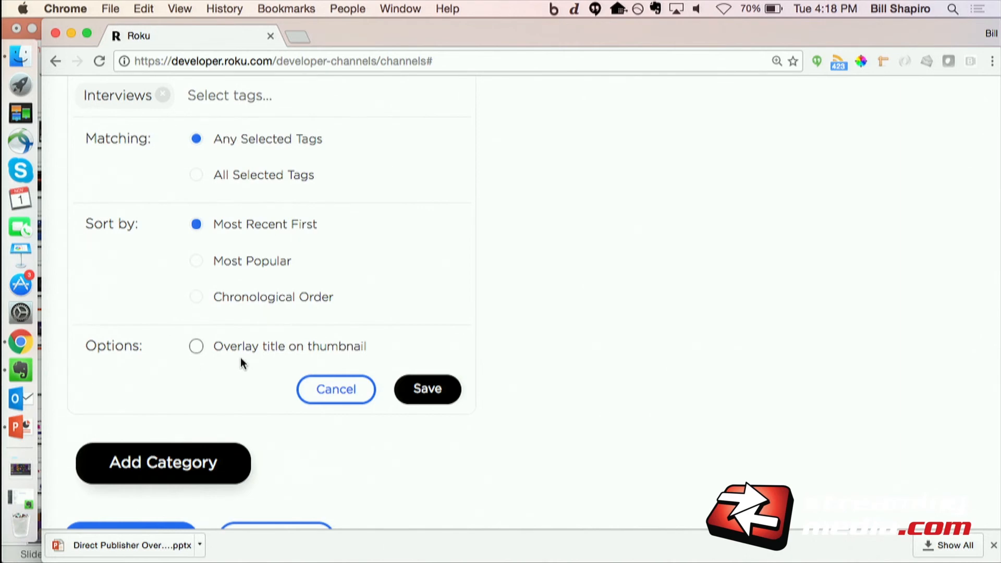
{"action": "left_click", "coordinate": [426, 389]}
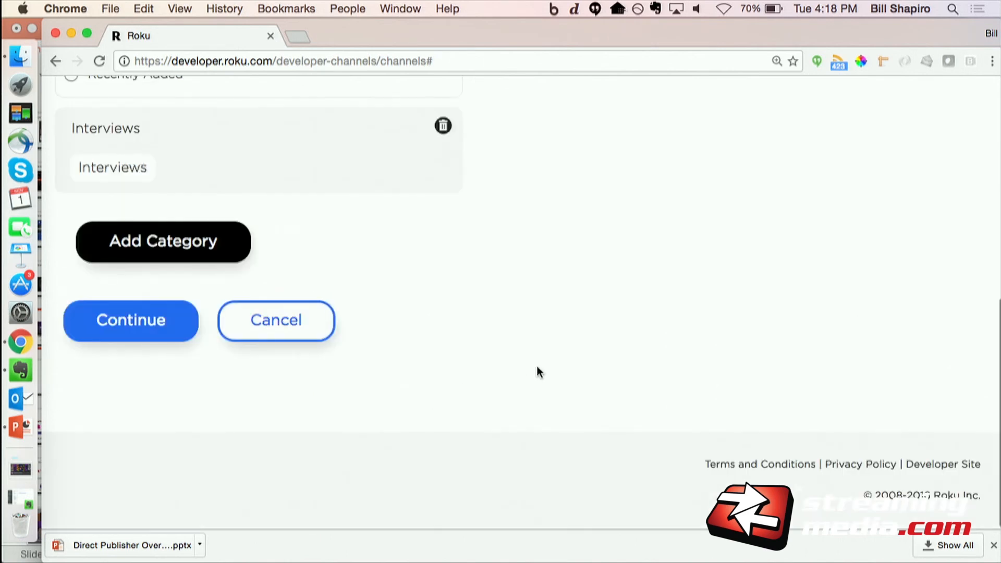
Create and save a Concerts category that uses the Concerts tag.
{"action": "left_click", "coordinate": [163, 242]}
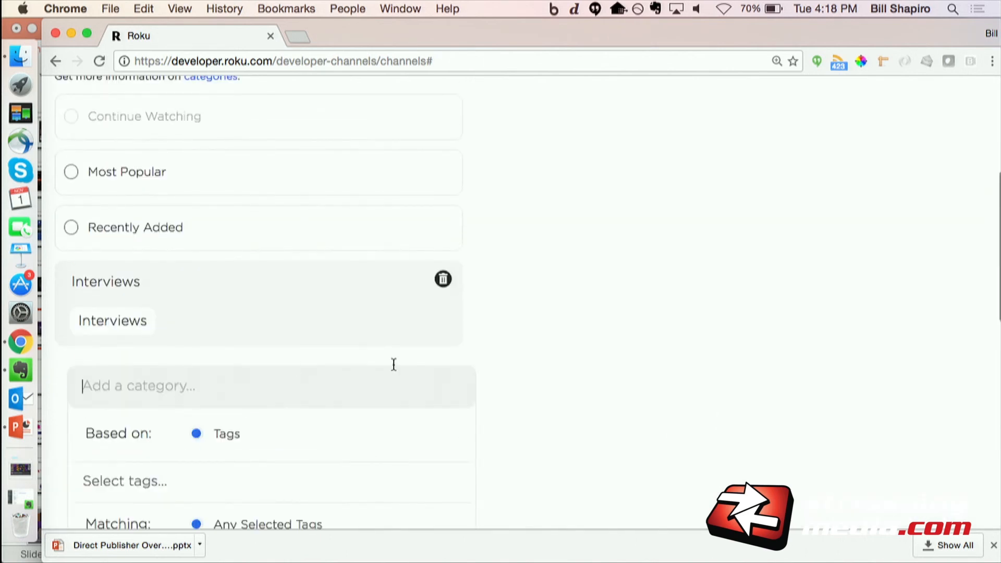
{"action": "type", "text": "Concerts"}
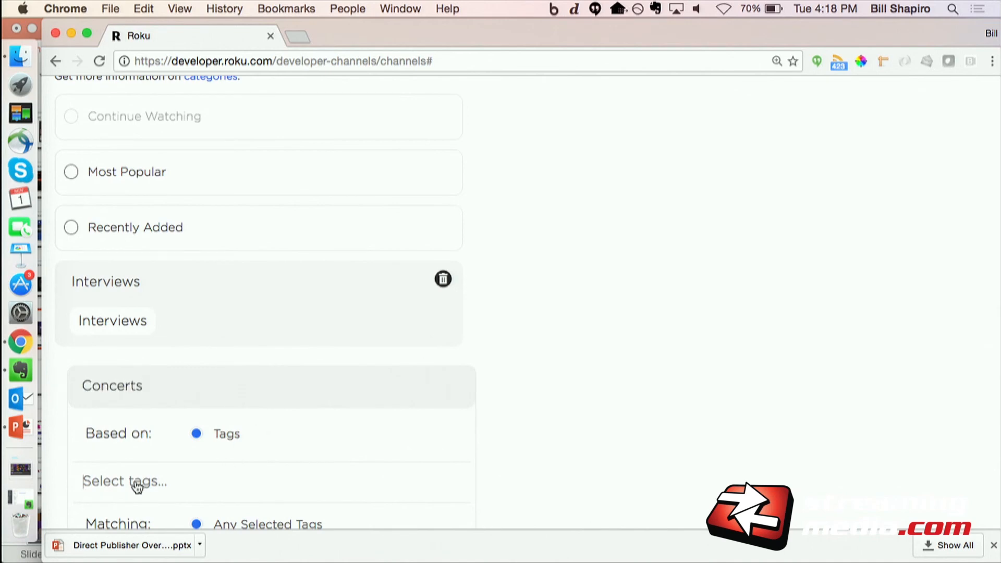
{"action": "type", "text": "Concerts"}
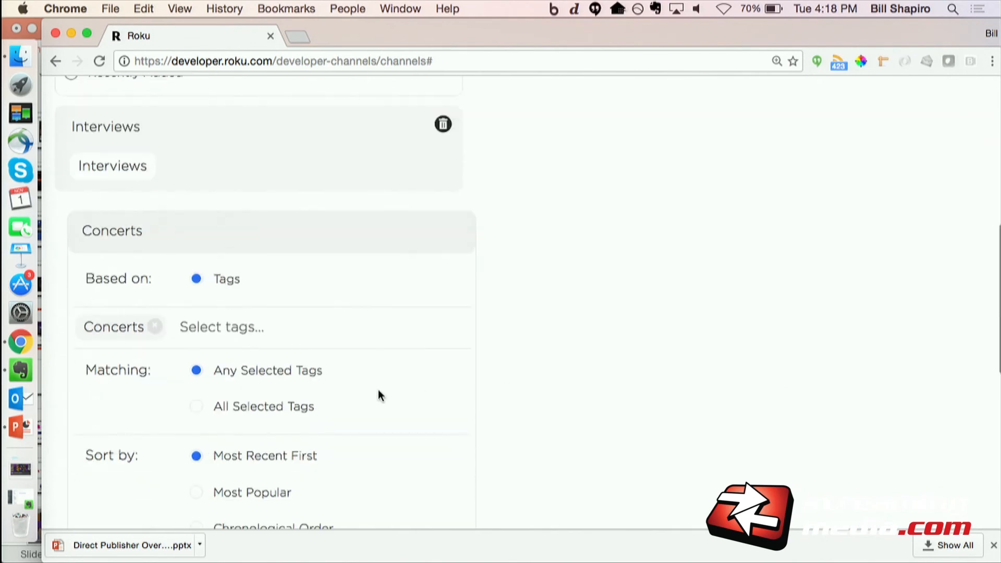
{"action": "scroll", "scroll_direction": "down", "scroll_amount": 3}
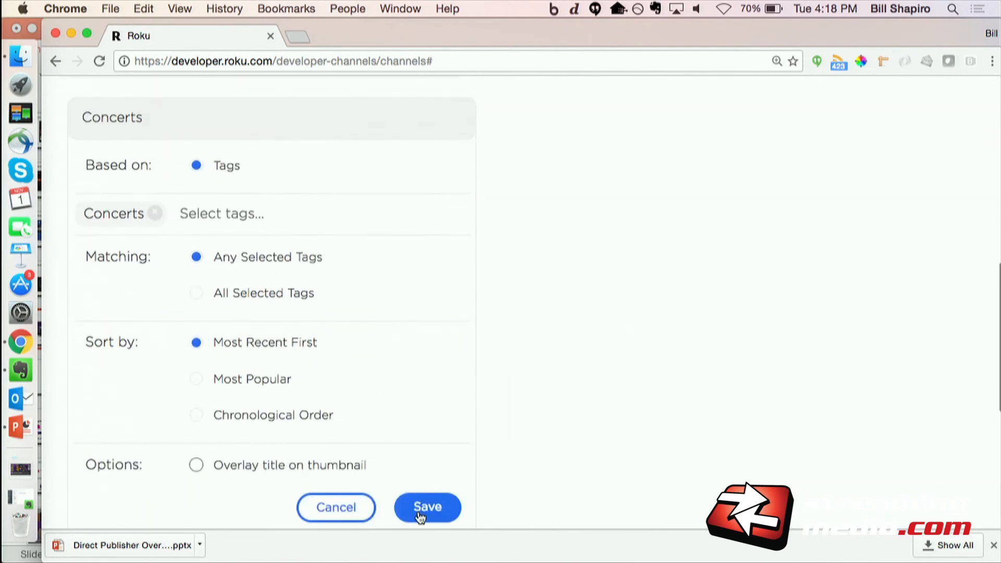
{"action": "left_click", "coordinate": [426, 506]}
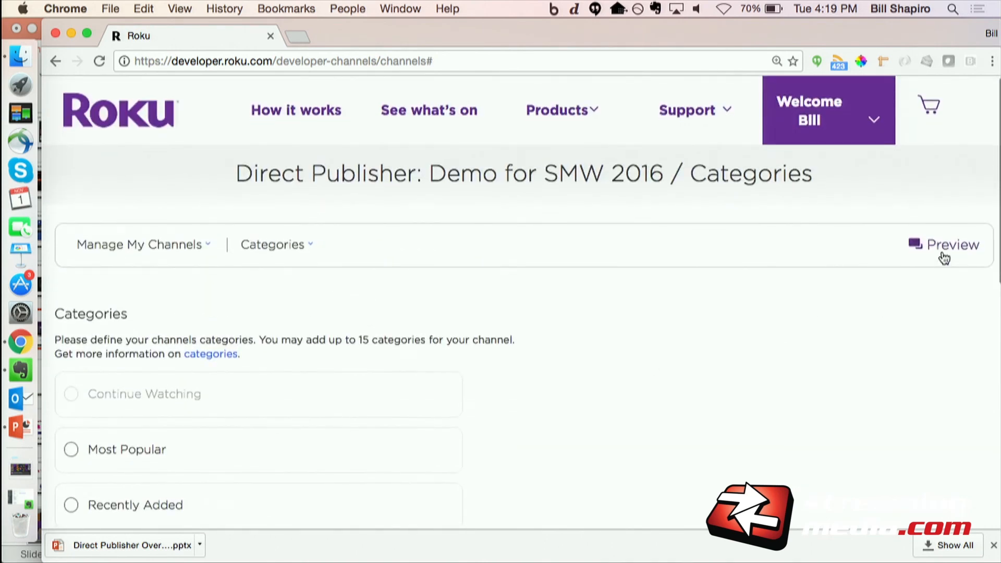
Preview the channel and scroll through its Interviews and Concerts rows.
{"action": "left_click", "coordinate": [951, 244]}
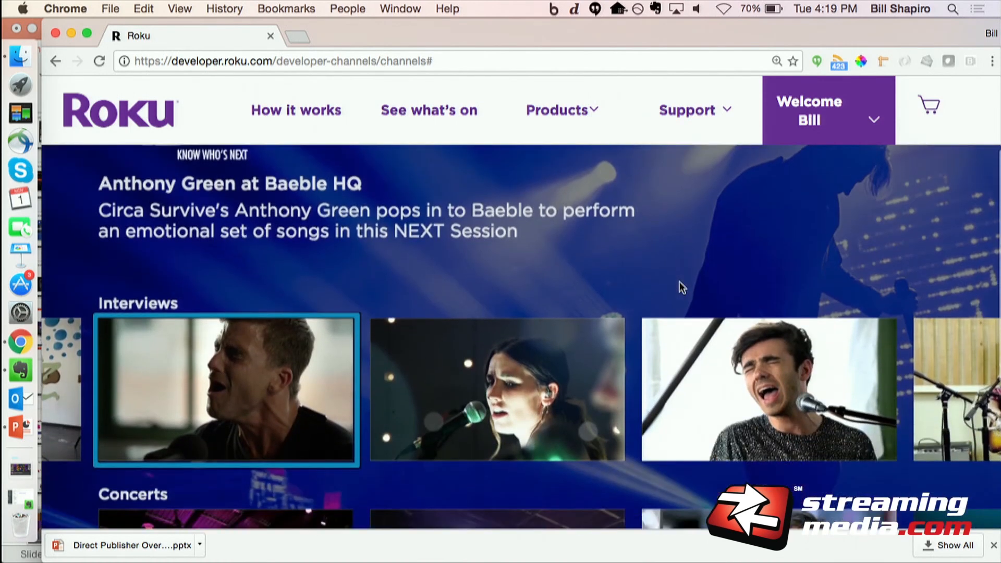
{"action": "mouse_move", "coordinate": [344, 345]}
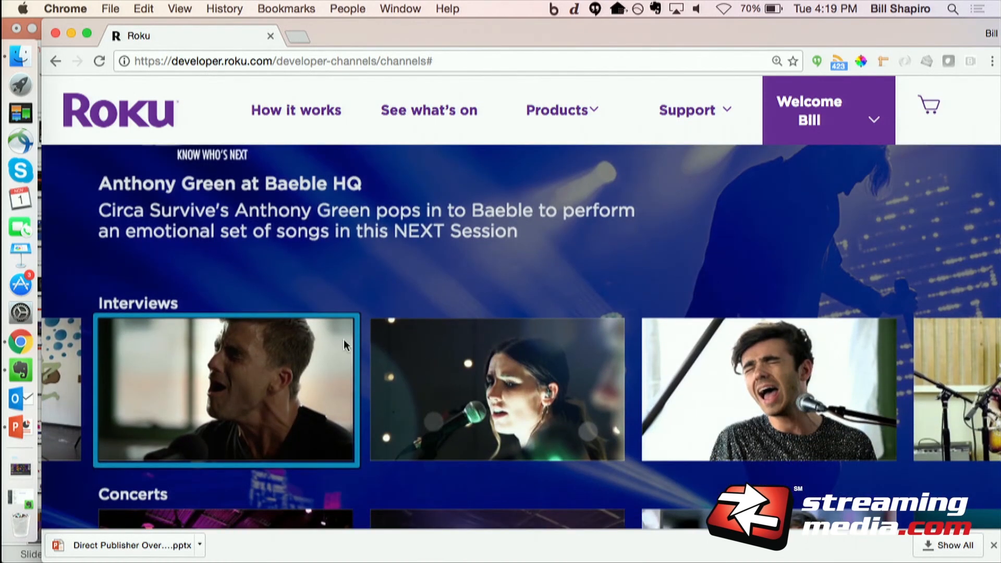
{"action": "scroll", "scroll_direction": "down", "scroll_amount": 3}
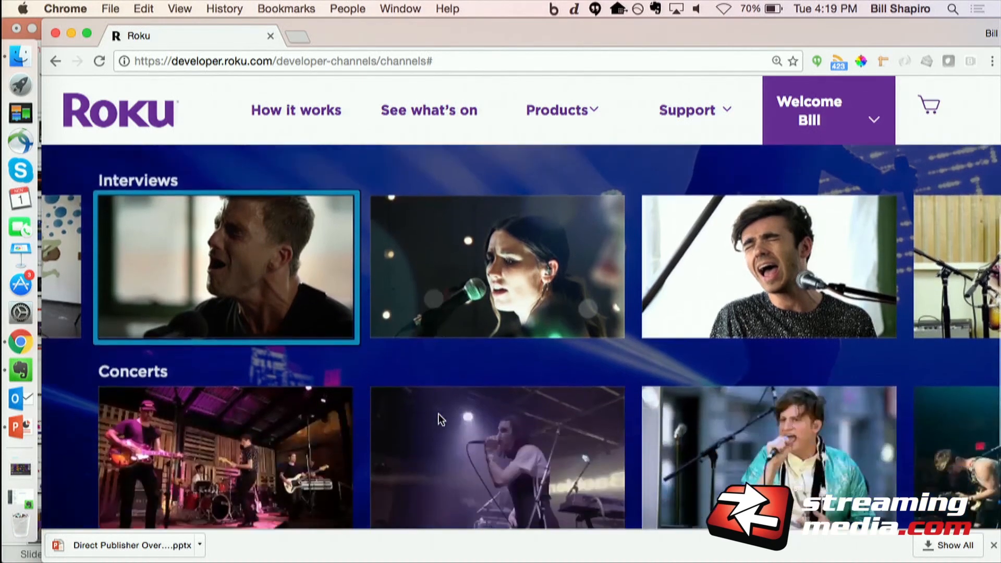
{"action": "scroll", "scroll_direction": "down", "scroll_amount": 3}
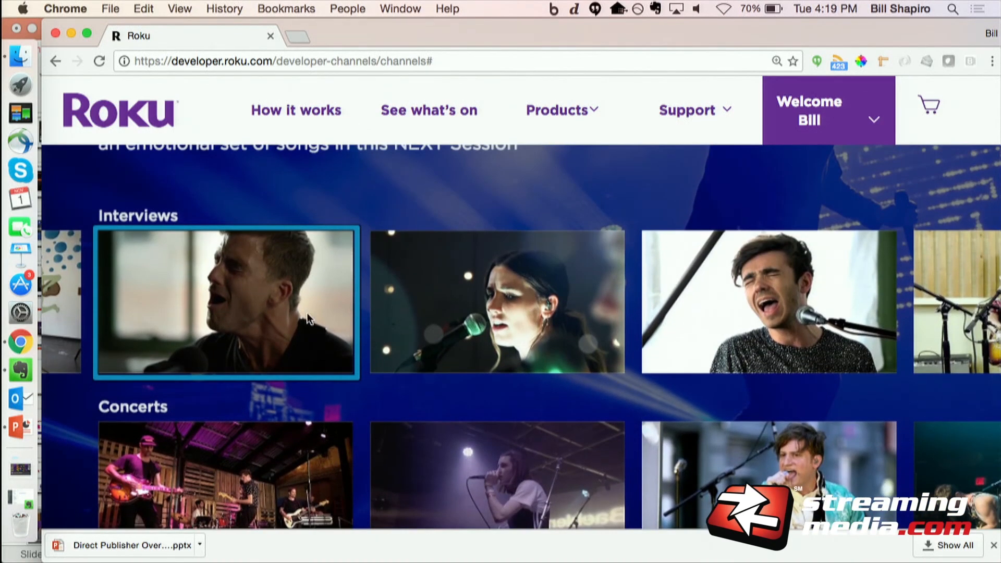
{"action": "scroll", "scroll_direction": "up", "scroll_amount": 3}
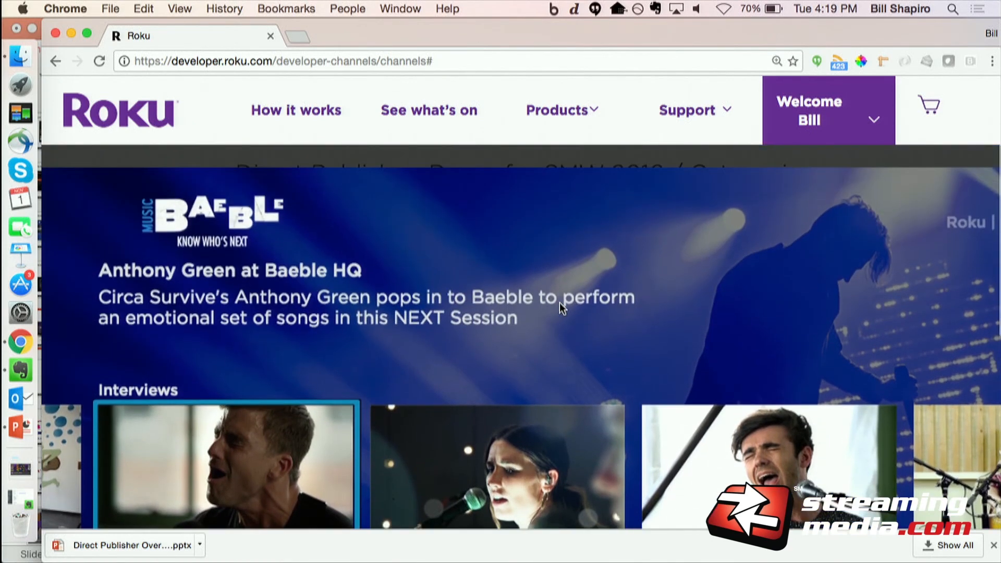
{"action": "scroll", "scroll_direction": "down", "scroll_amount": 3}
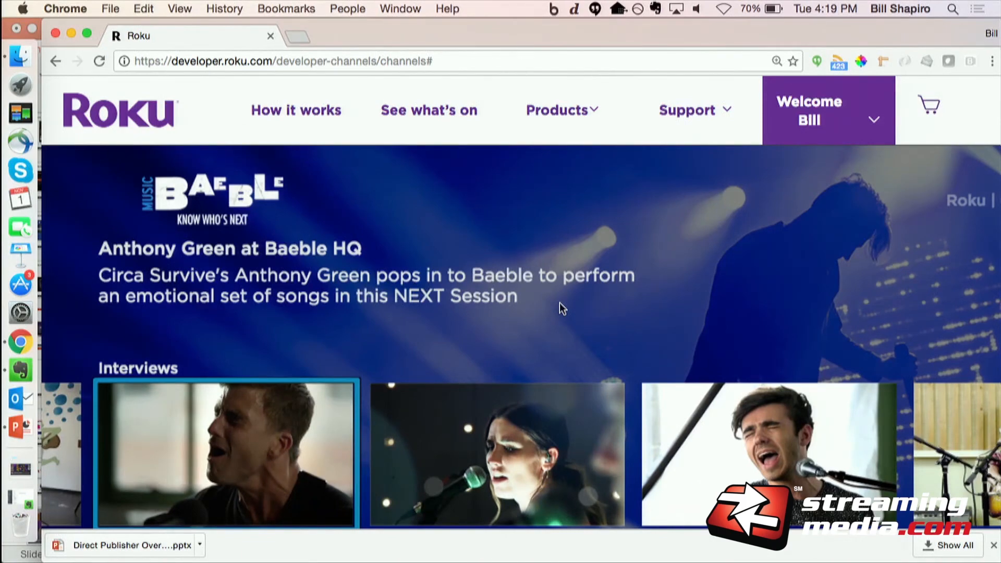
{"action": "scroll", "scroll_direction": "down", "scroll_amount": 3}
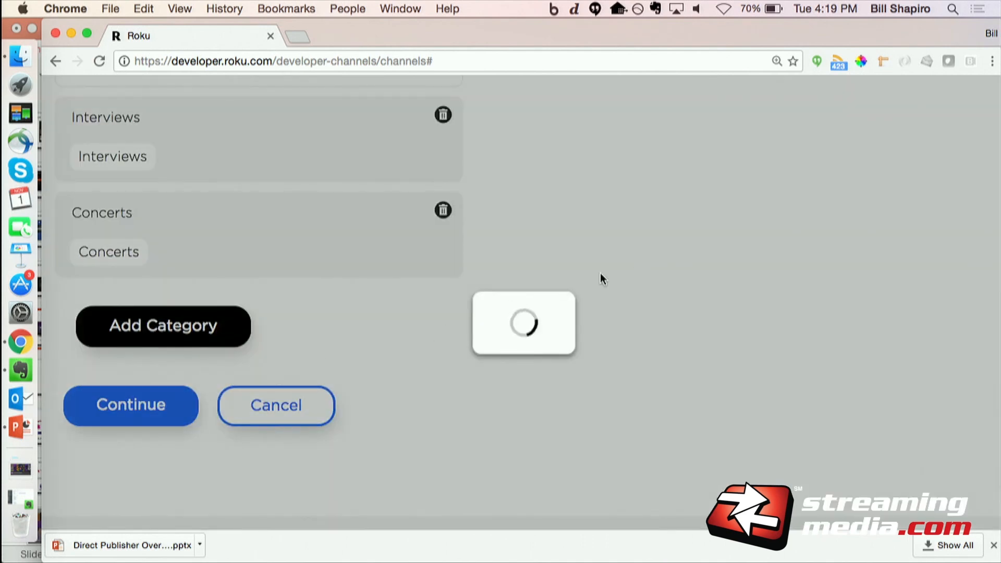
Submit the categories and upload channelTile.png as the channel store poster.
{"action": "left_click", "coordinate": [130, 405]}
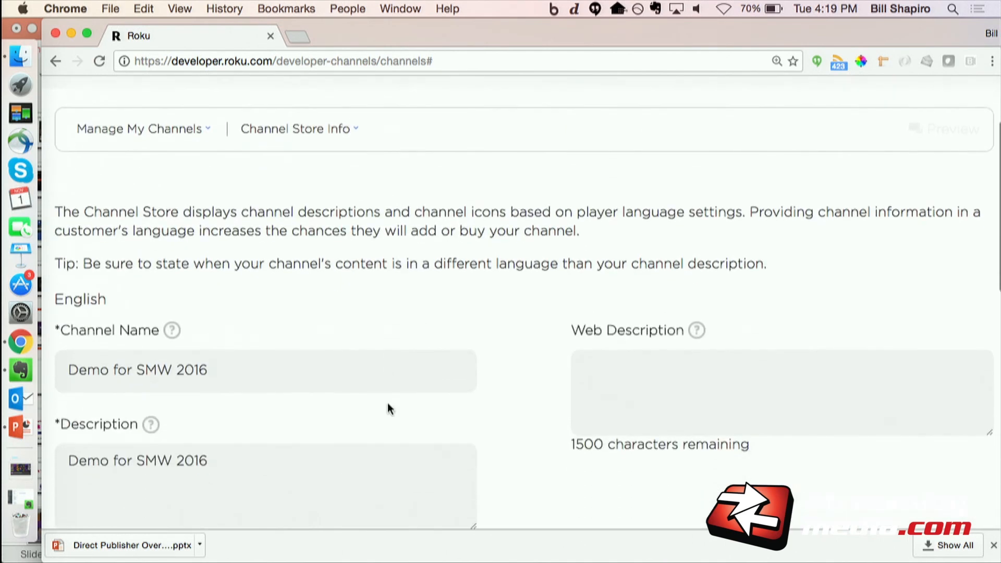
{"action": "scroll", "scroll_direction": "down", "scroll_amount": 3}
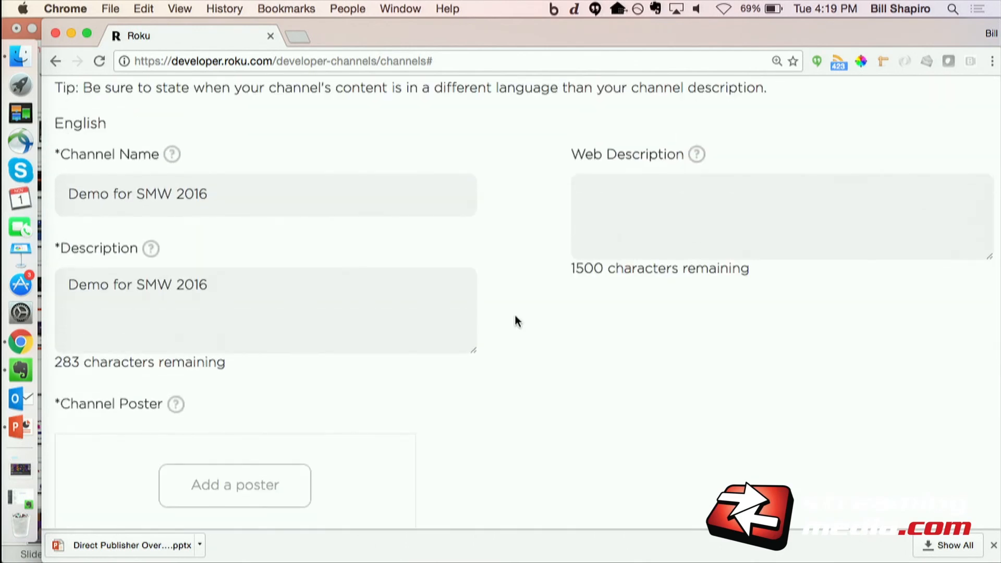
{"action": "mouse_move", "coordinate": [461, 242]}
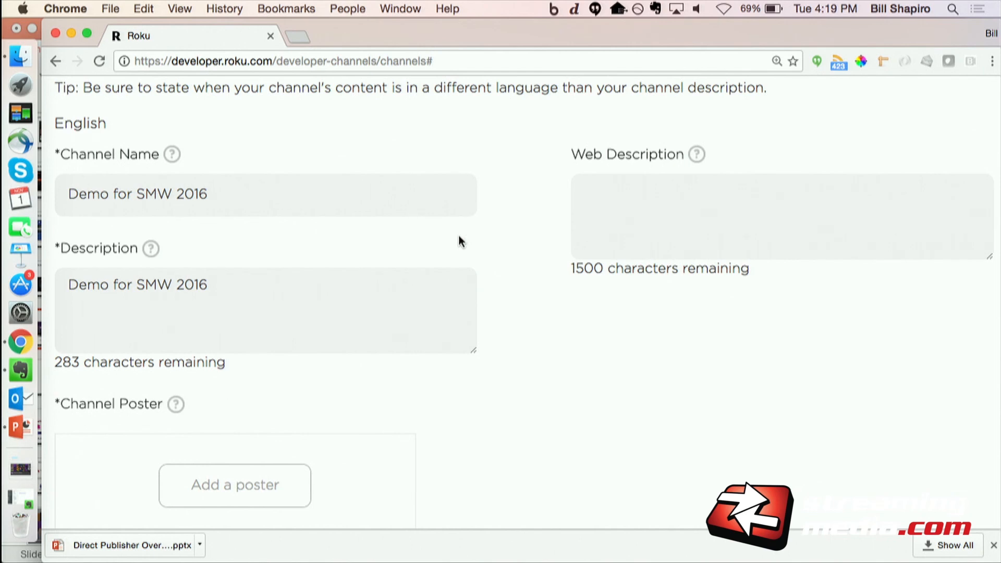
{"action": "scroll", "scroll_direction": "down", "scroll_amount": 3}
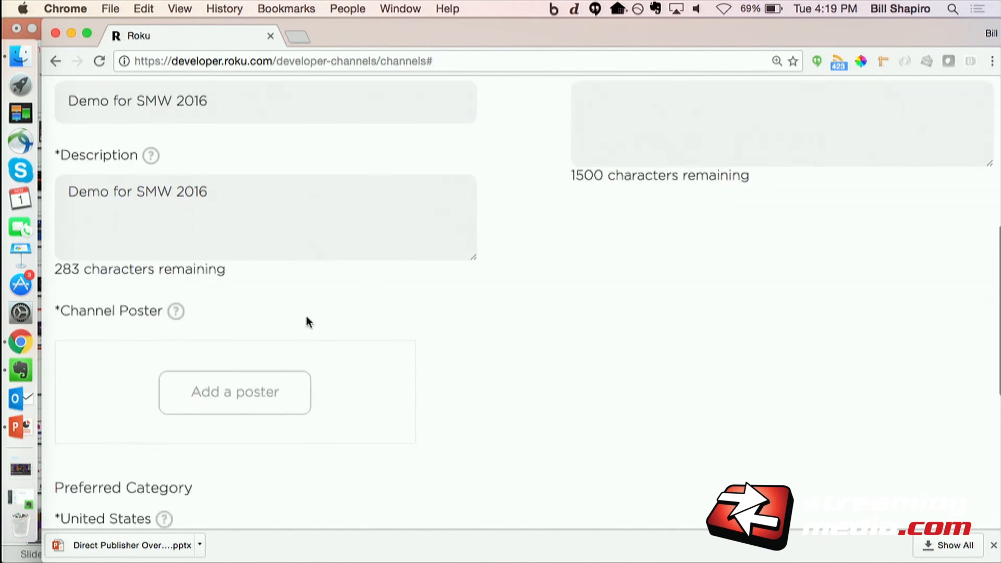
{"action": "left_click", "coordinate": [234, 392]}
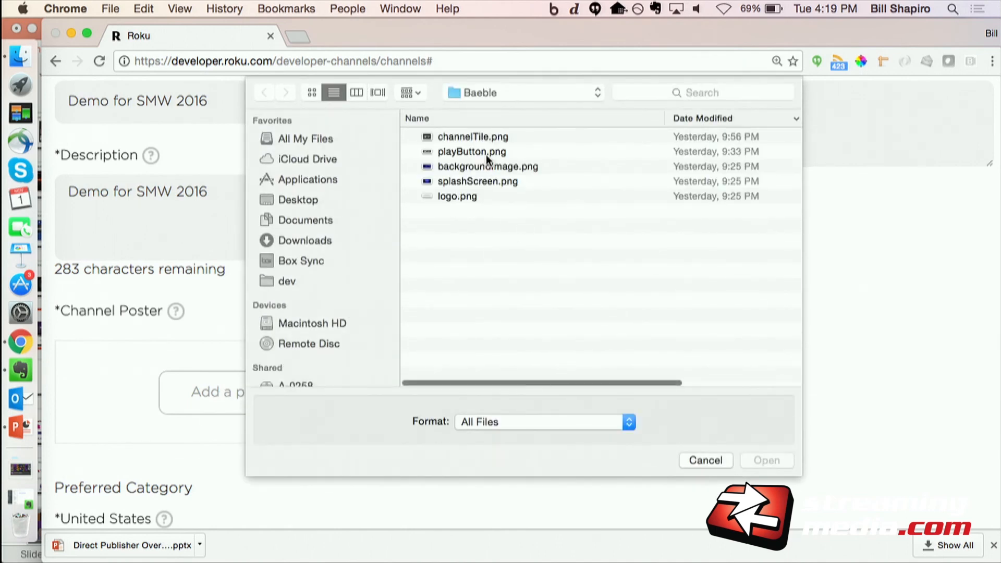
{"action": "left_click", "coordinate": [473, 137]}
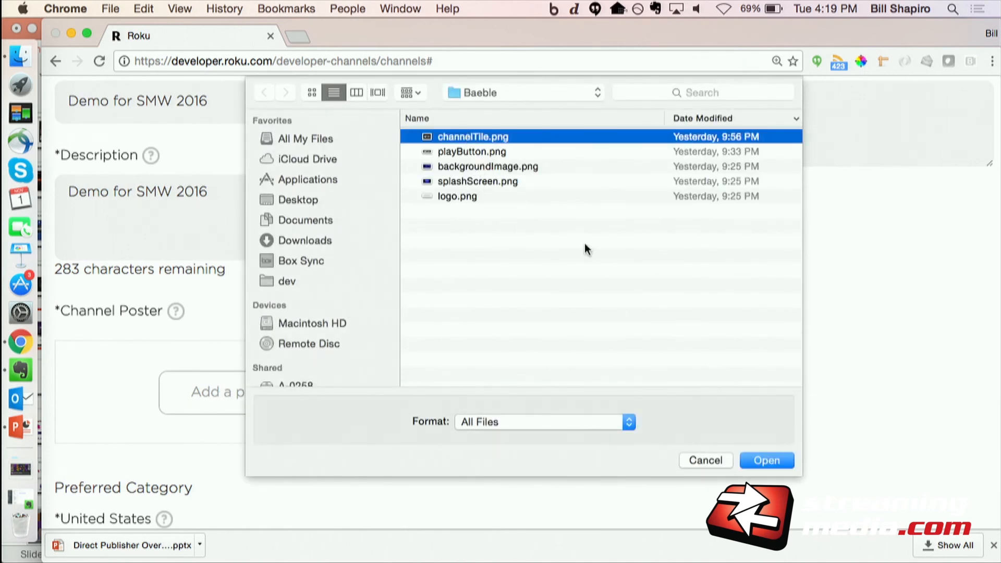
{"action": "left_click", "coordinate": [766, 460]}
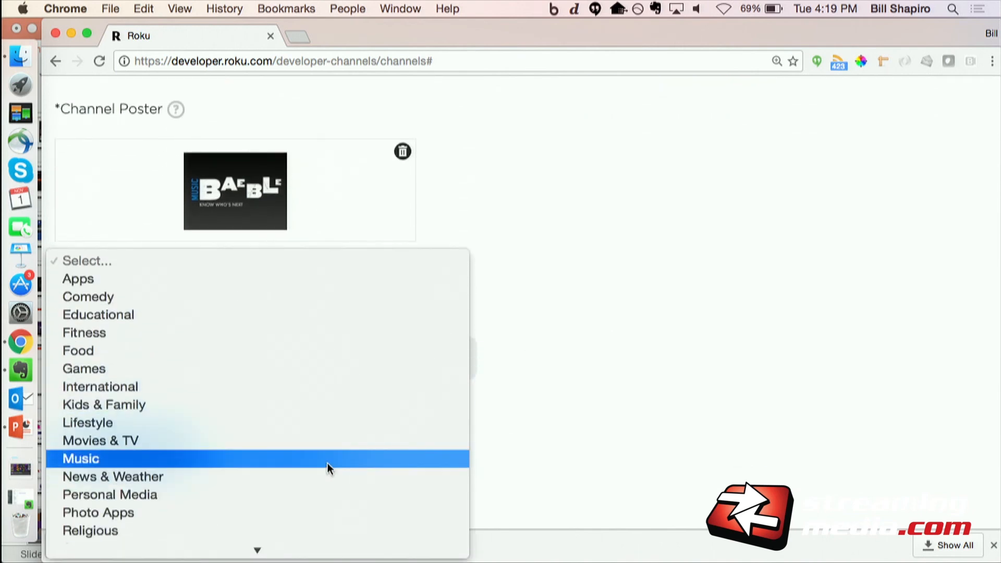
Set the United States preferred category to Music and submit the store info.
{"action": "left_click", "coordinate": [80, 459]}
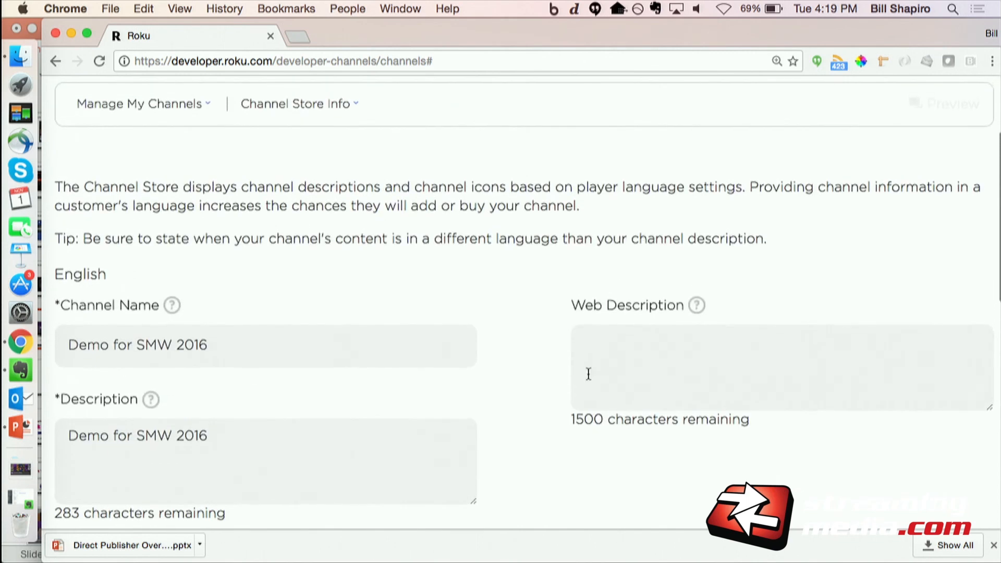
{"action": "scroll", "scroll_direction": "down", "scroll_amount": 3}
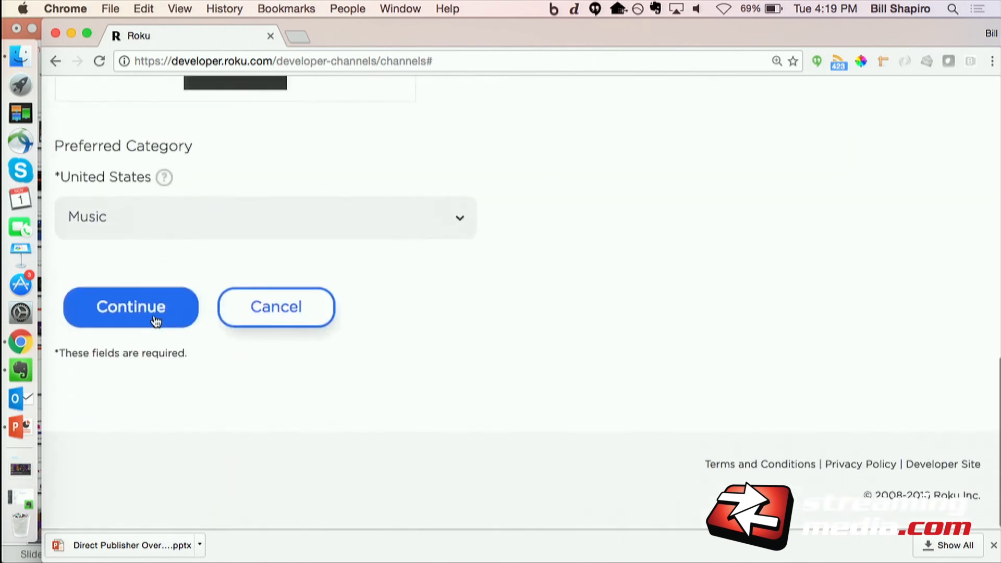
{"action": "left_click", "coordinate": [130, 306]}
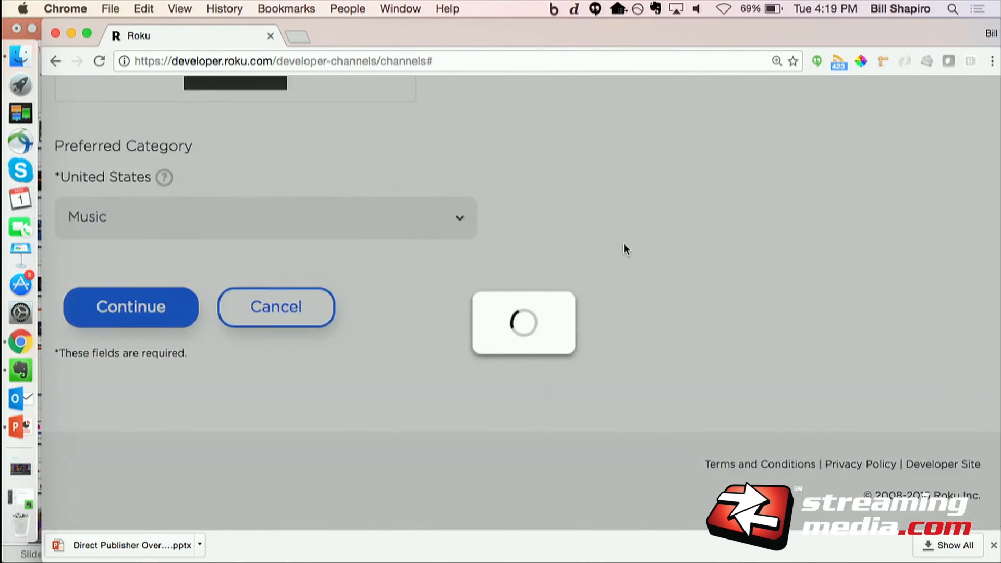